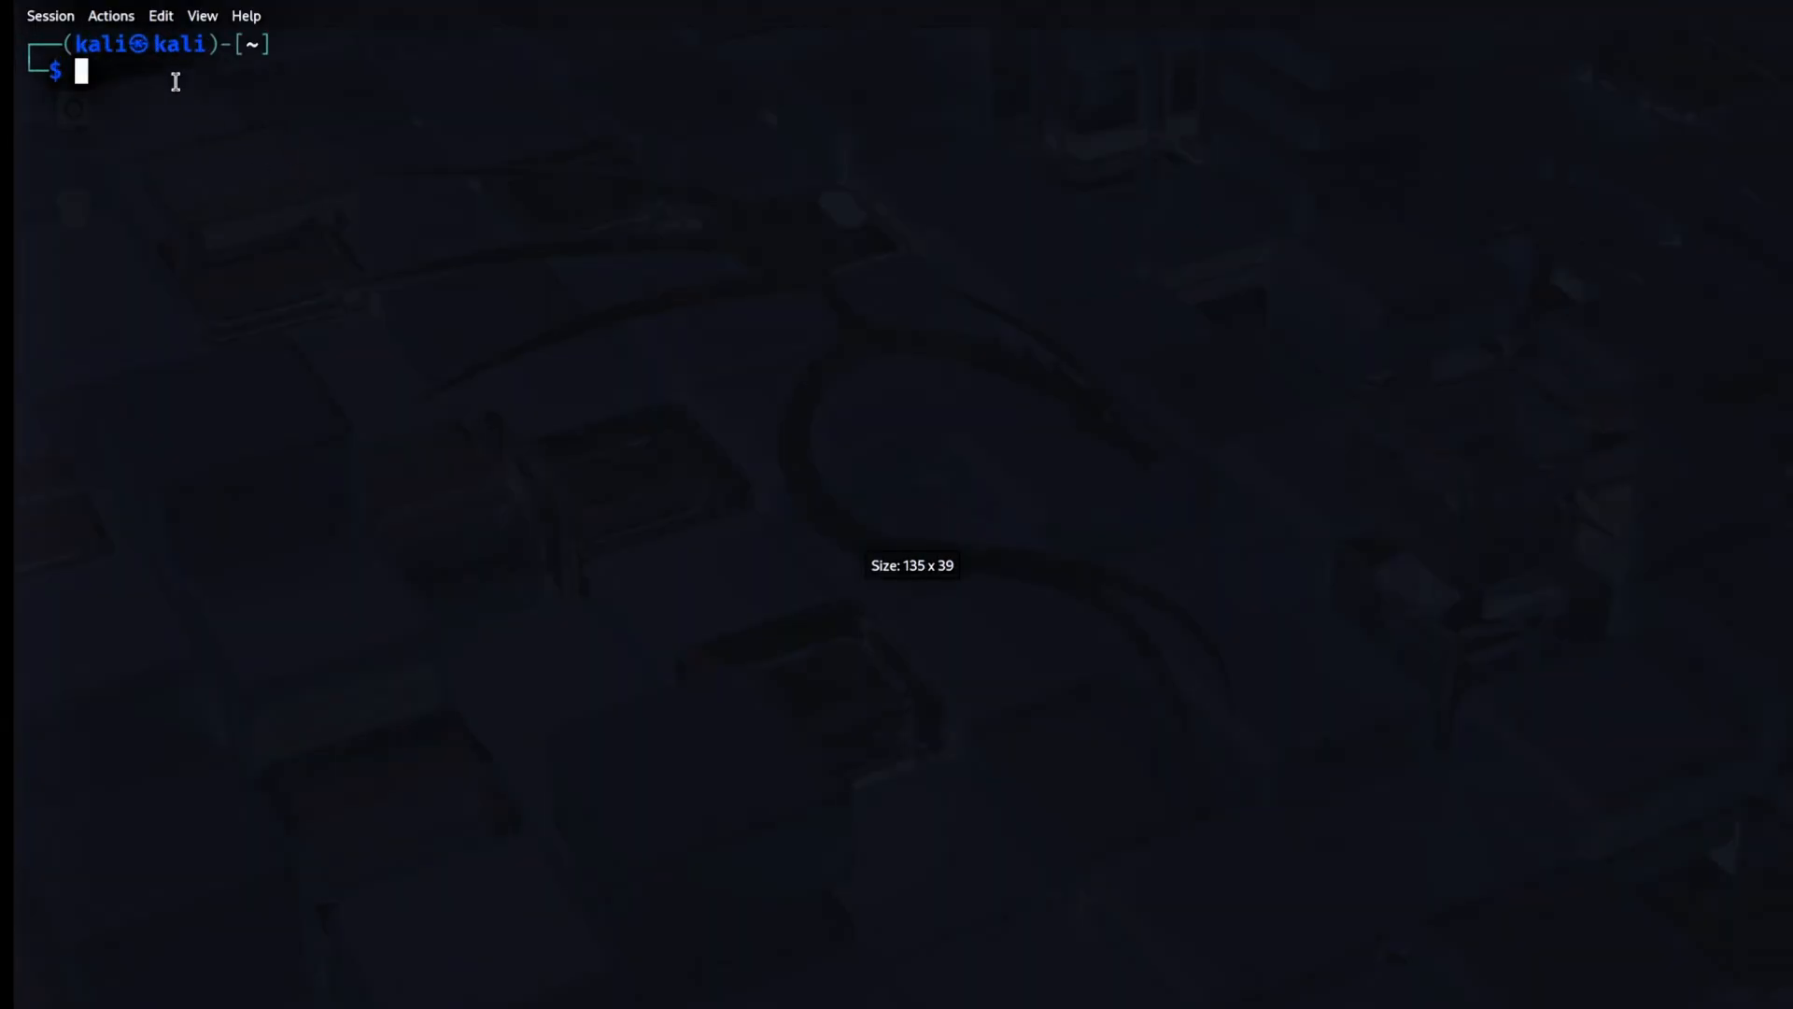
Install open-vm-tools-desktop via apt, then enter the systemctl status check for the tor service.
{"action": "type", "text": "sudo apt install -y open-vm-tools-desktop"}
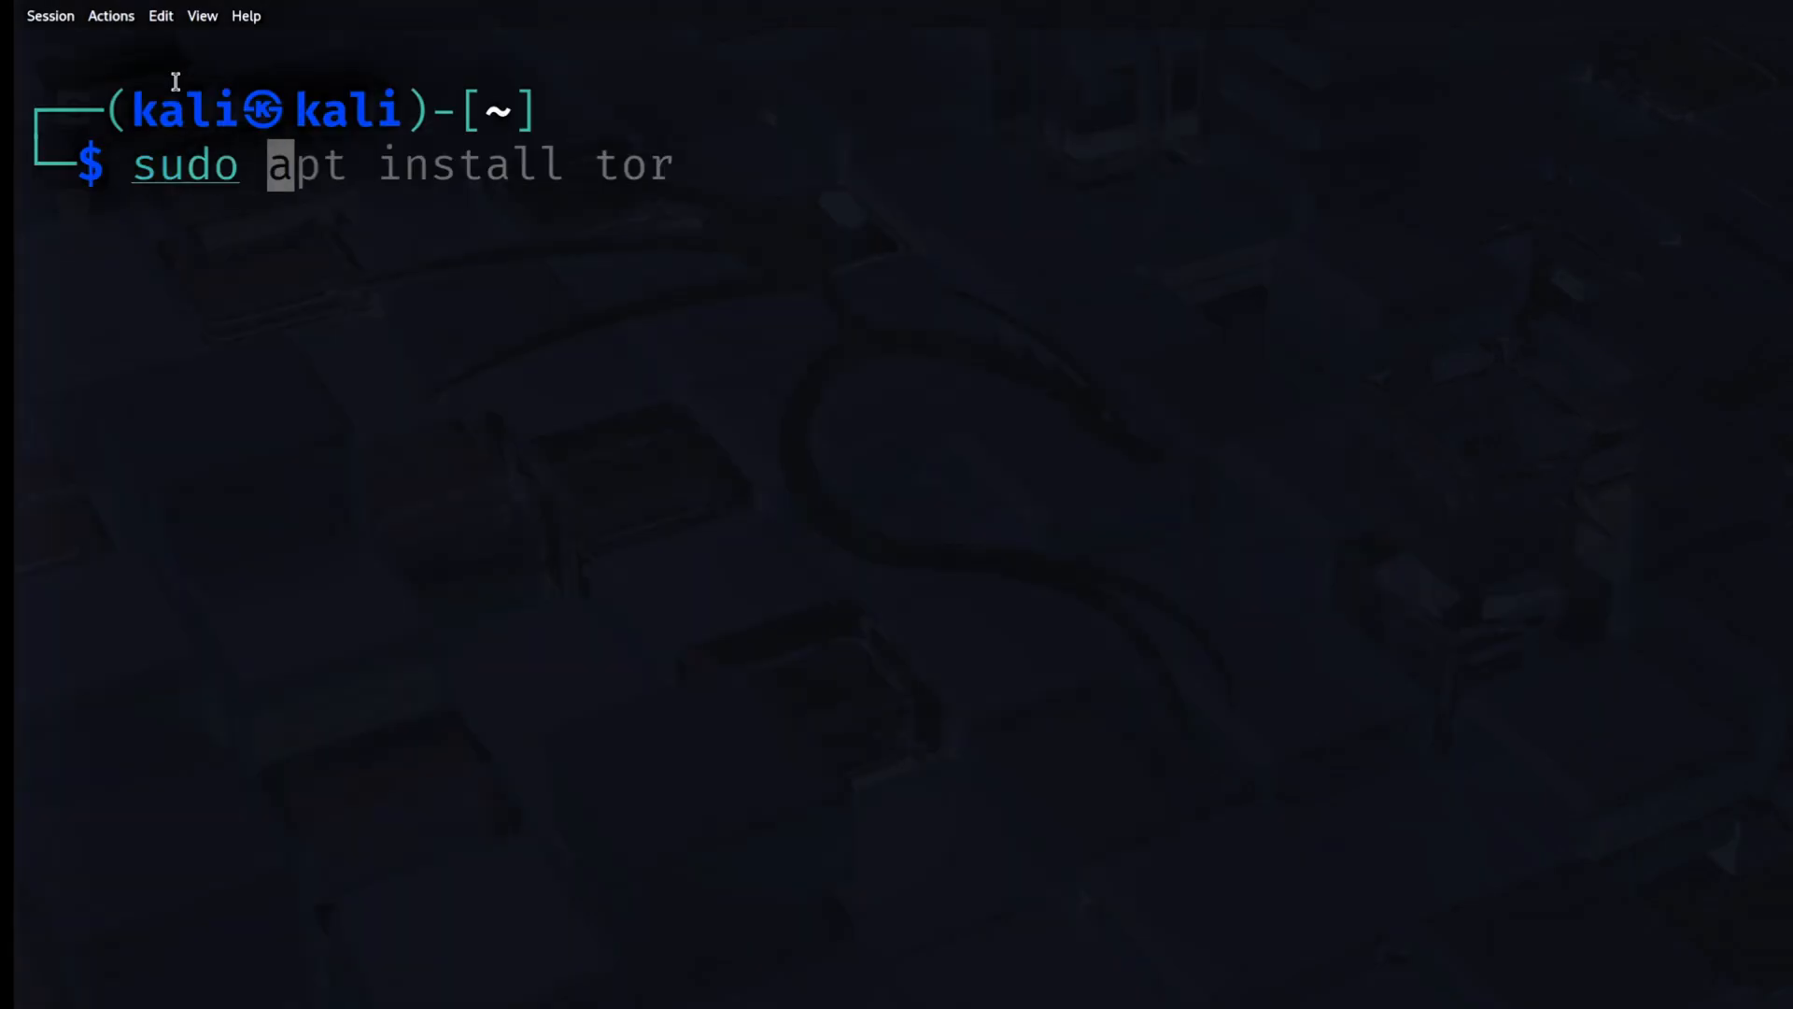
{"action": "type", "text": "systemctl start tor"}
{"action": "type", "text": "su"}
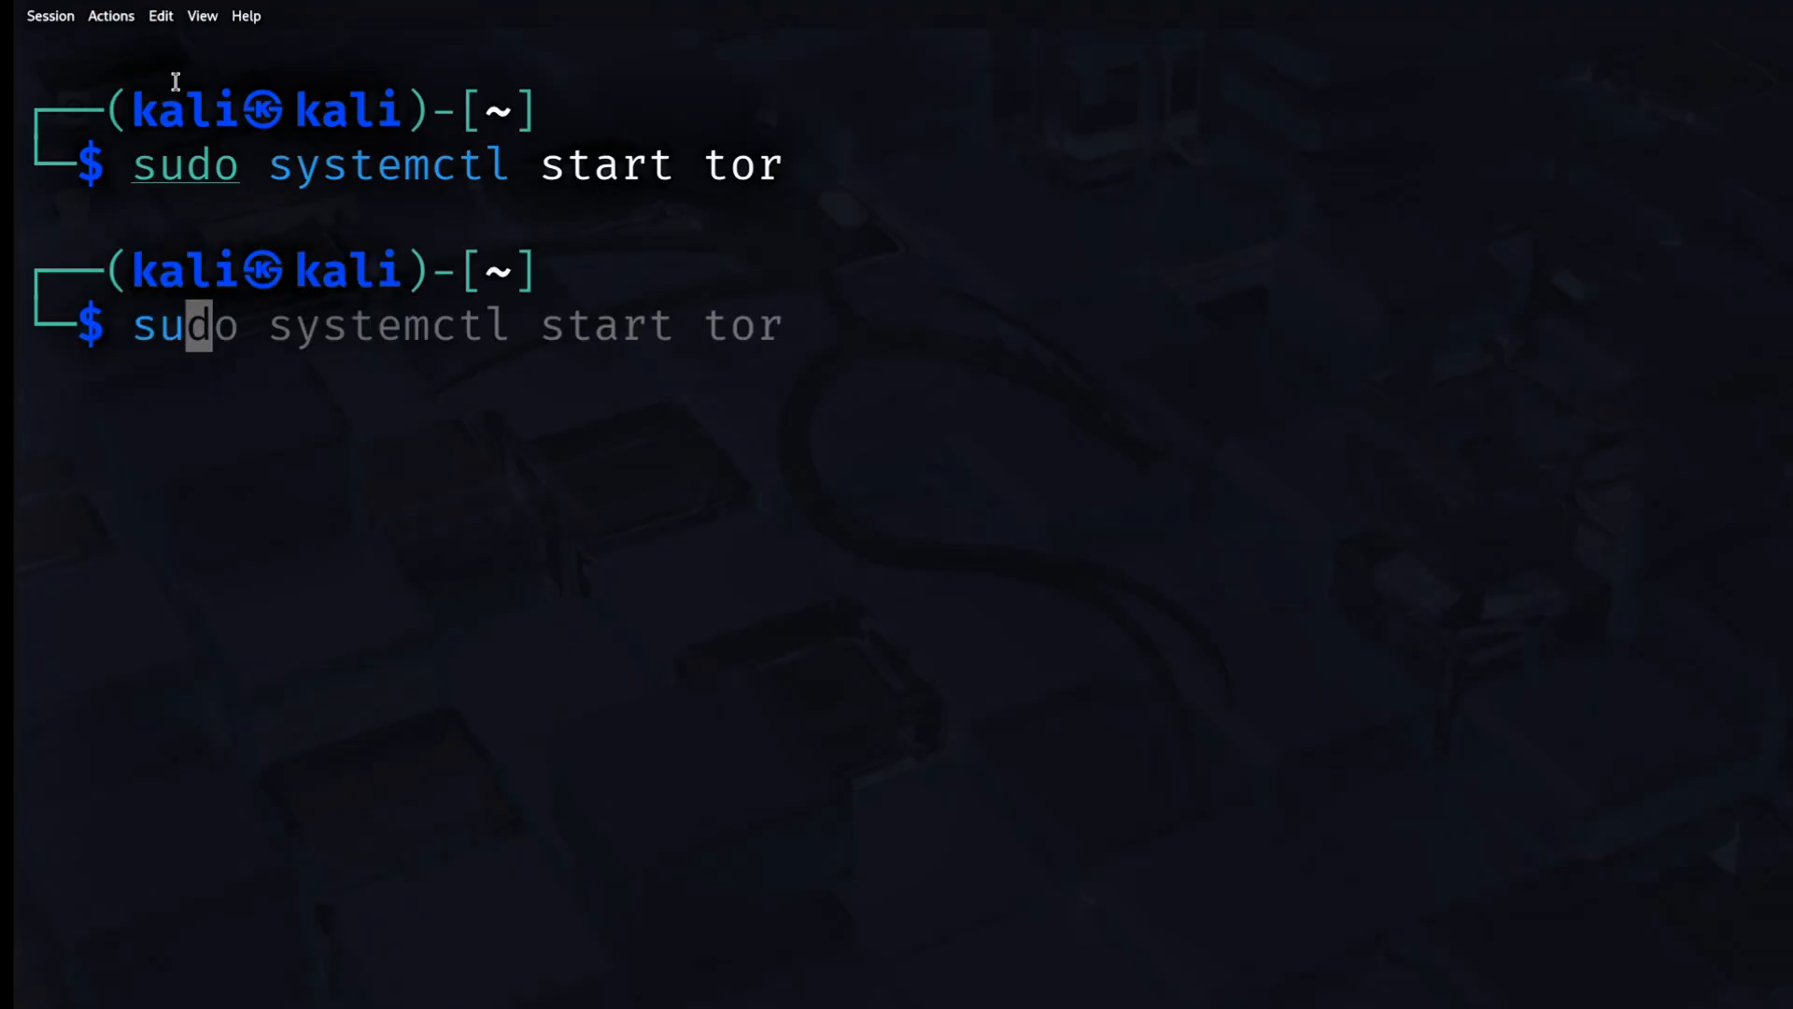
{"action": "type", "text": "status"}
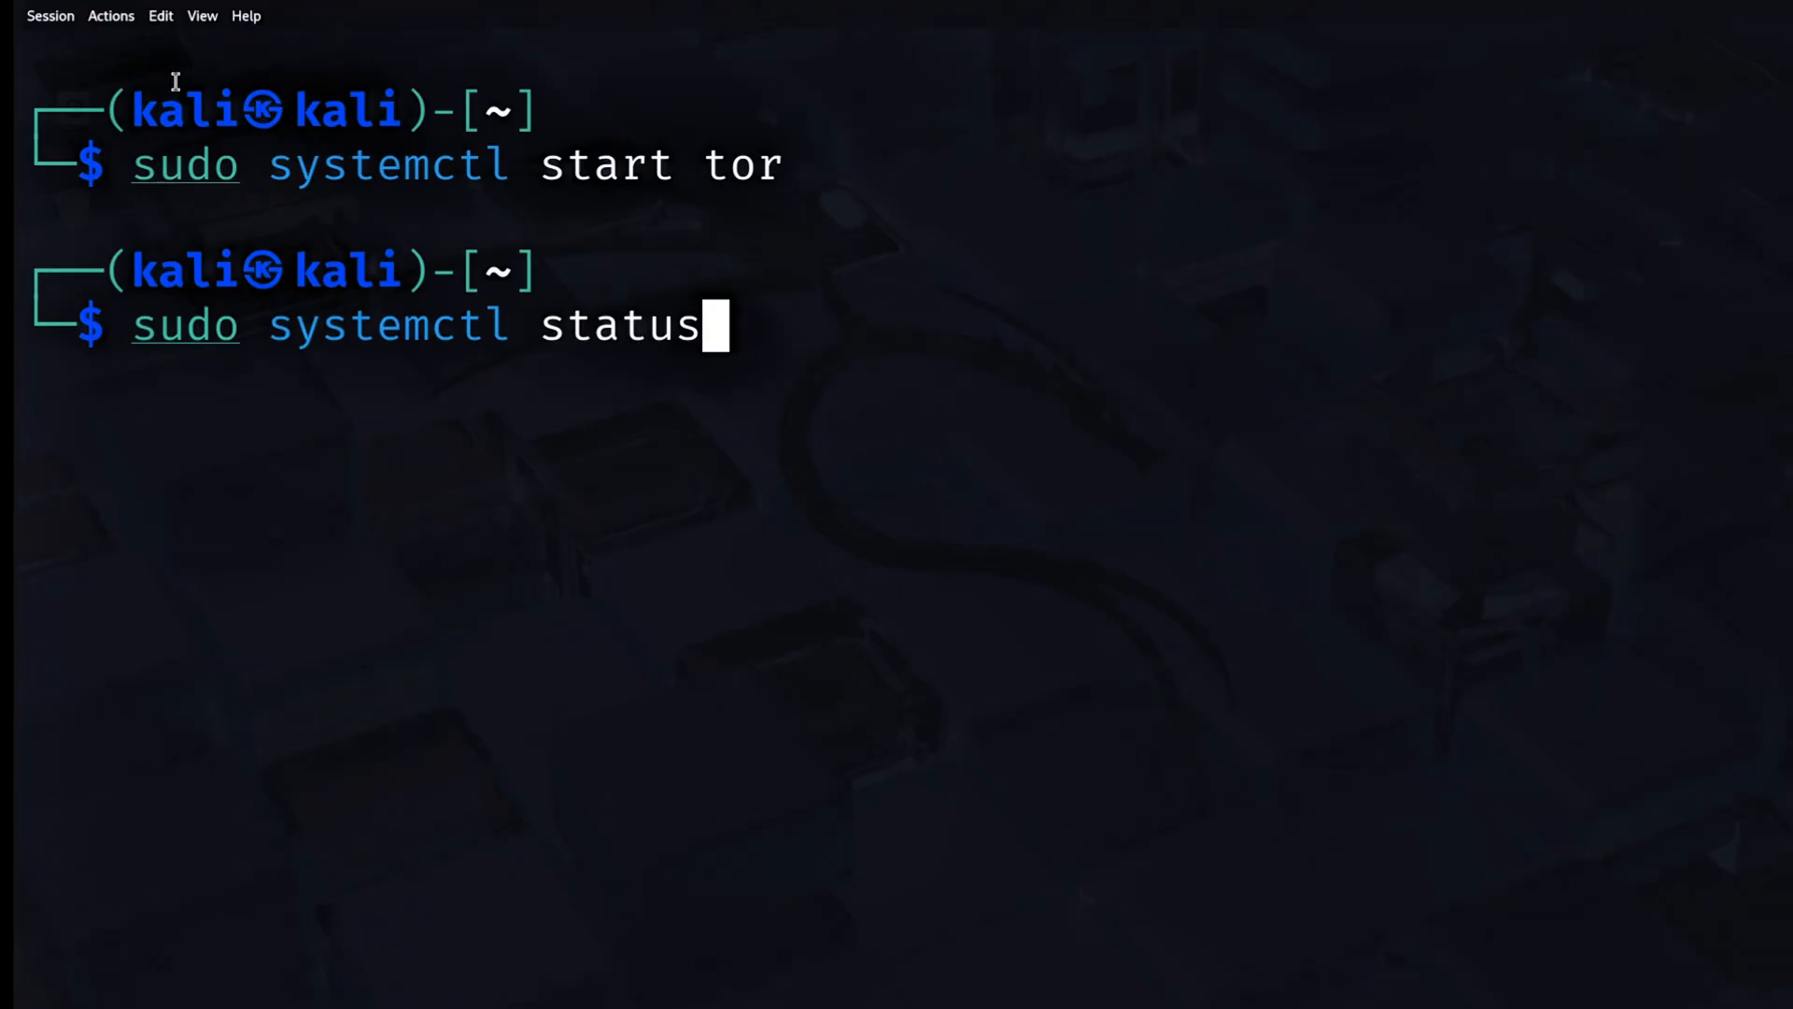
{"action": "type", "text": "tor"}
{"action": "type", "text": "sudo apt"}
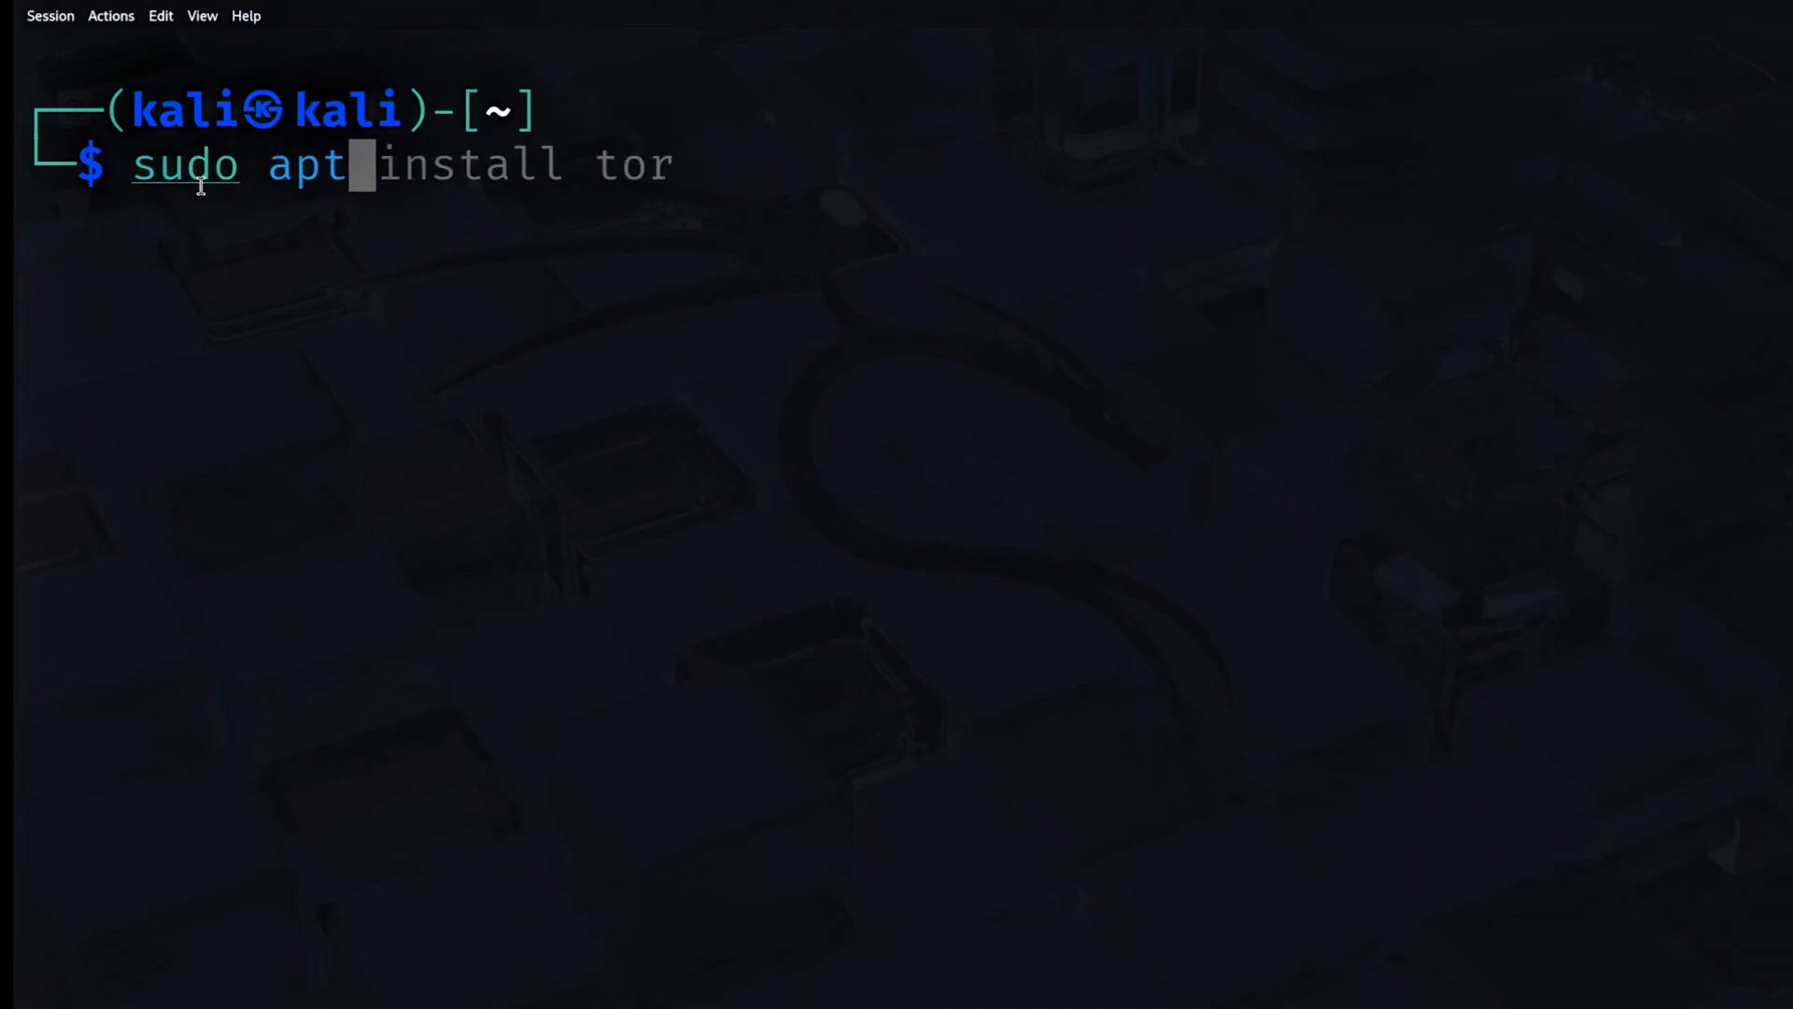
Install python3-pip with apt and confirm pip3 --version reports pip 25.3 for Python 3.13.
{"action": "type", "text": "python3-p"}
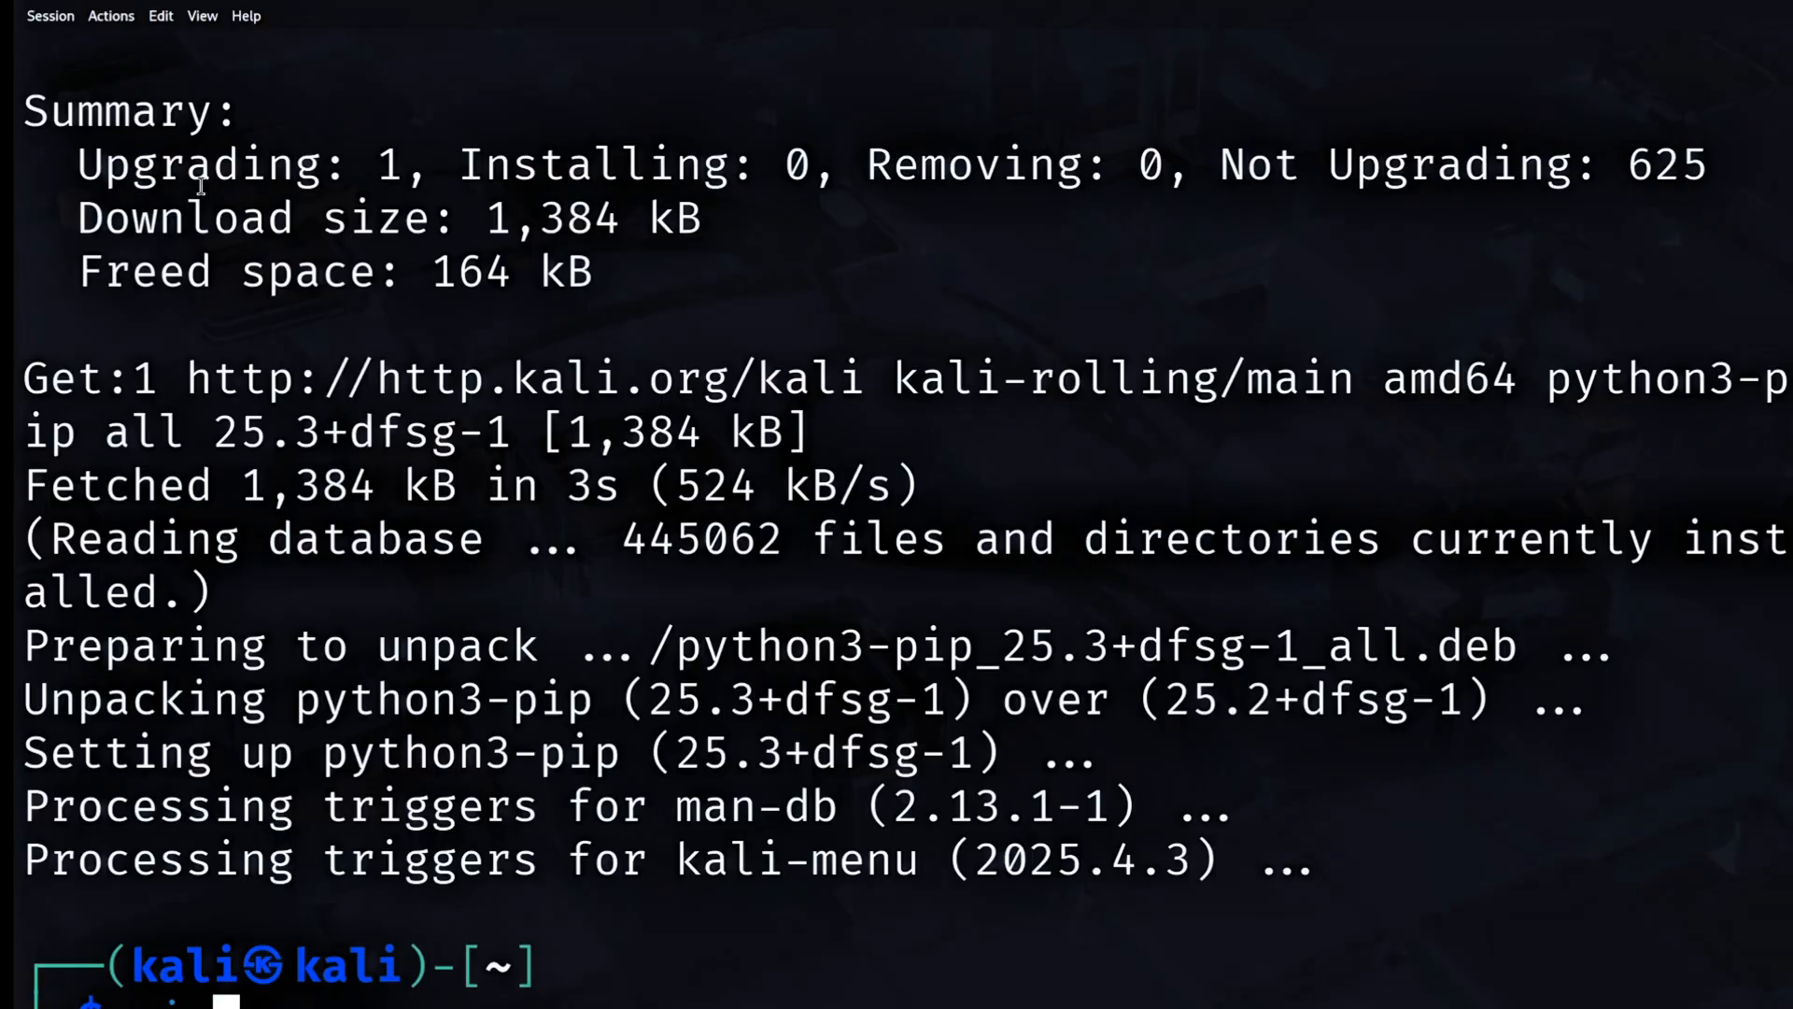
{"action": "type", "text": "pip3 --version"}
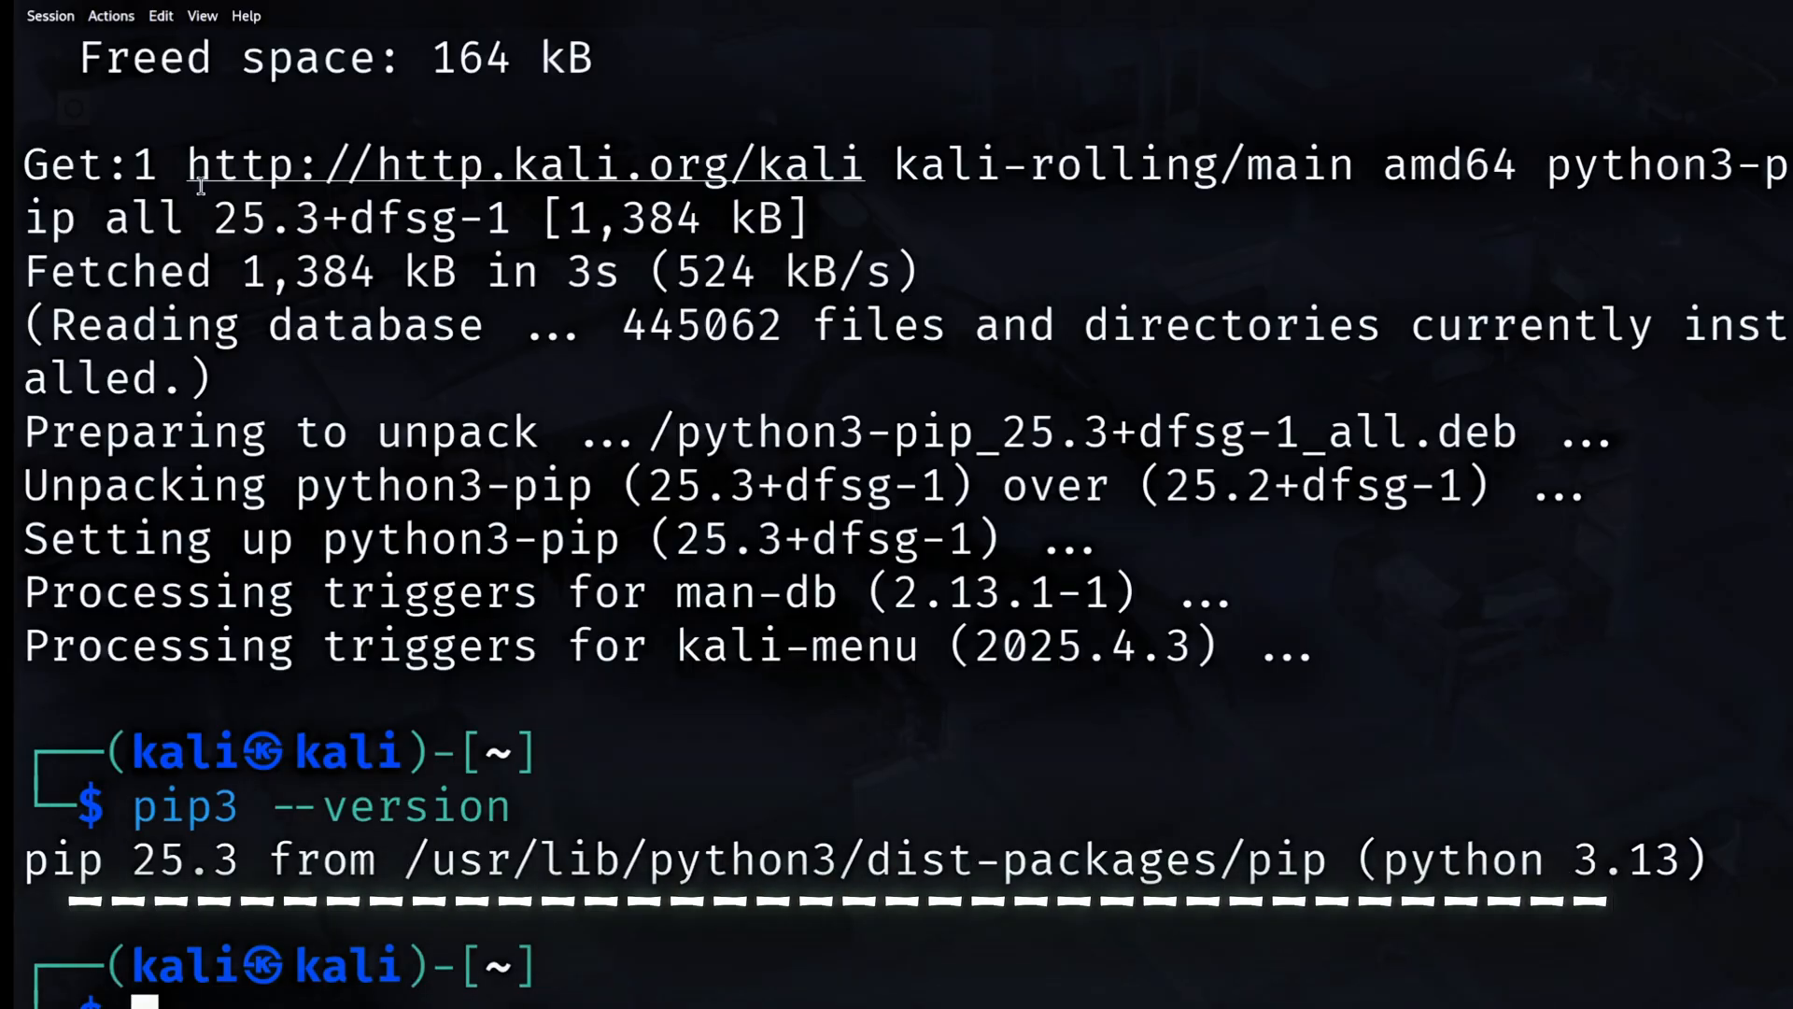
{"action": "type", "text": "python"}
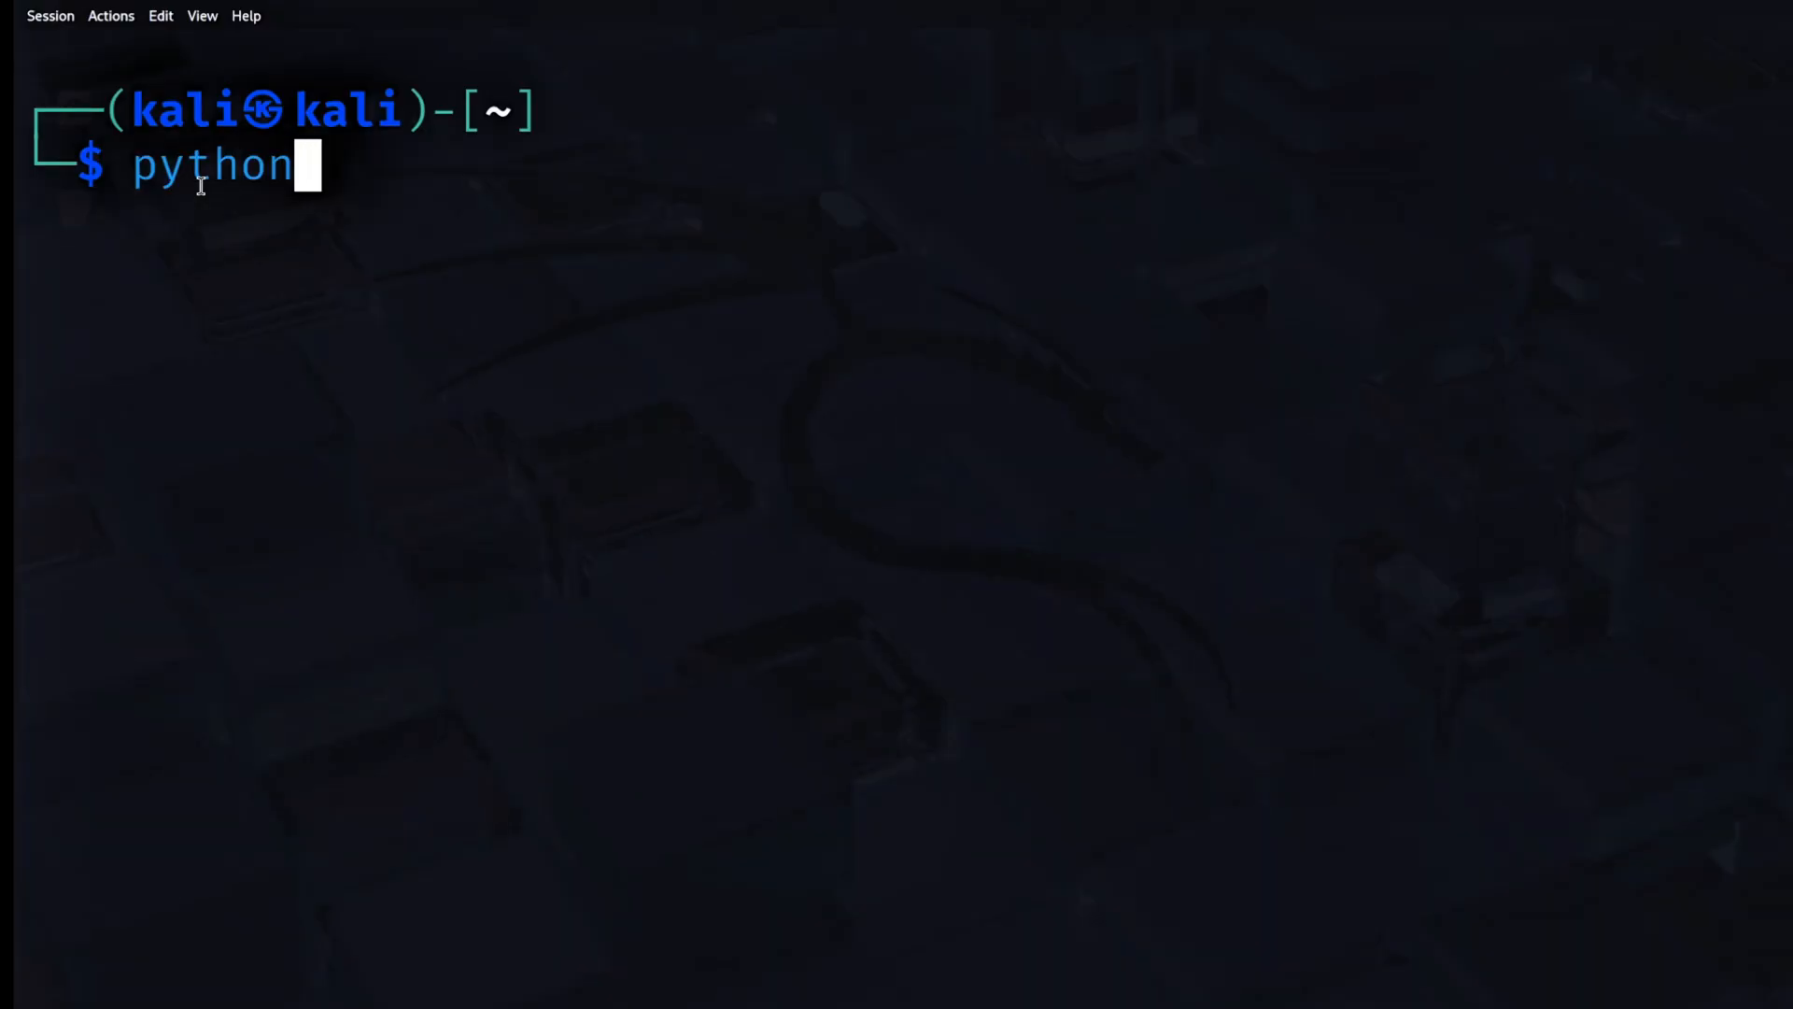
Run python3 -m pip install tornet --break-system-packages and watch its dependencies download.
{"action": "type", "text": "3 -m pip install tornet"}
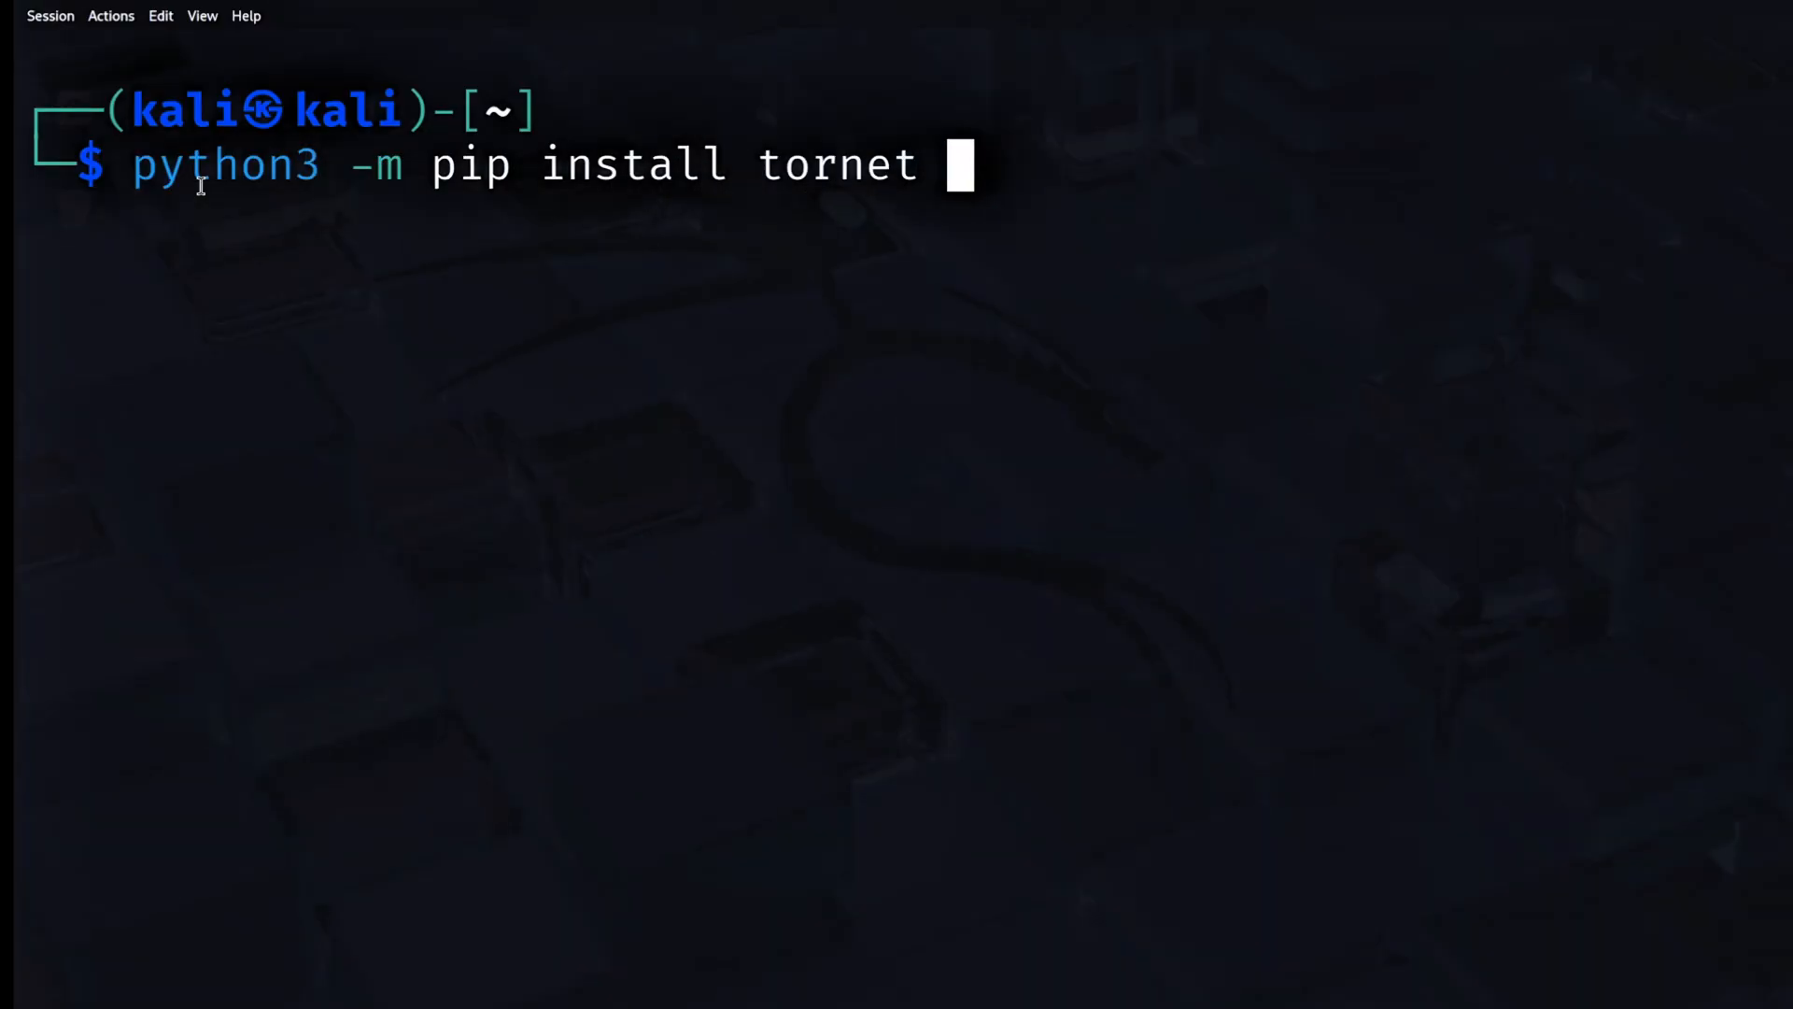
{"action": "type", "text": "--break-system"}
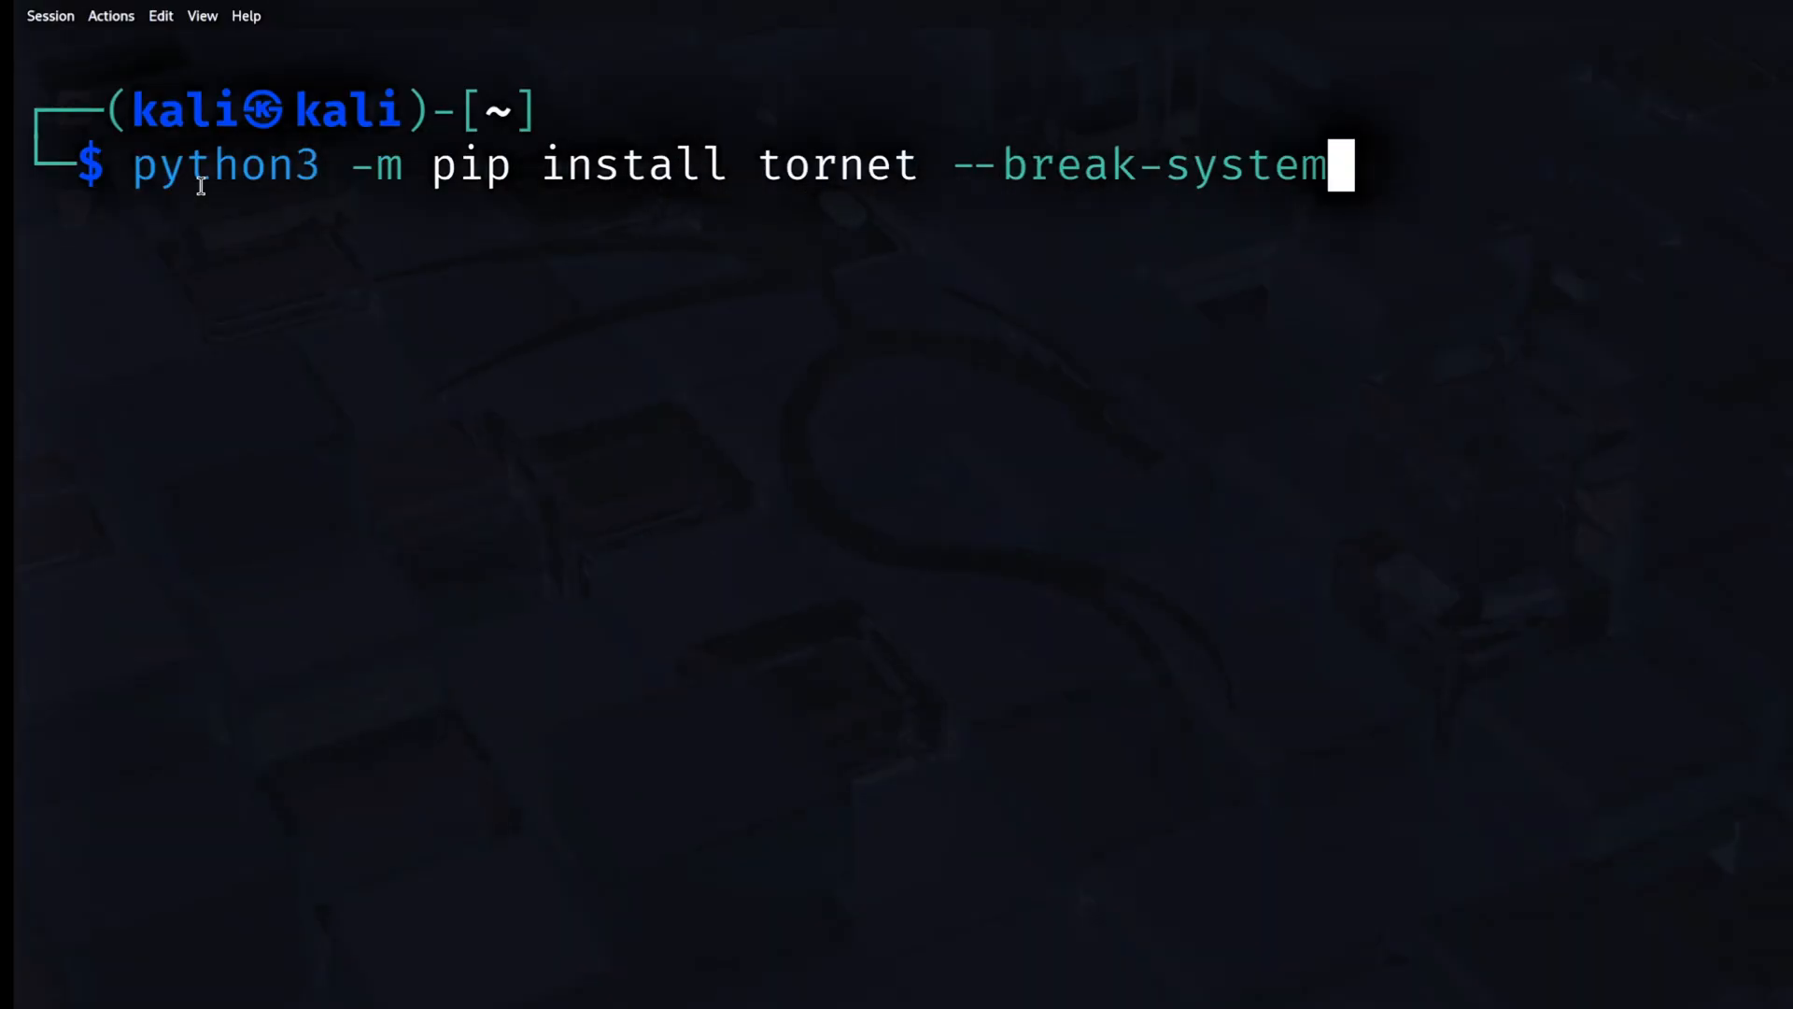
{"action": "type", "text": "-packages"}
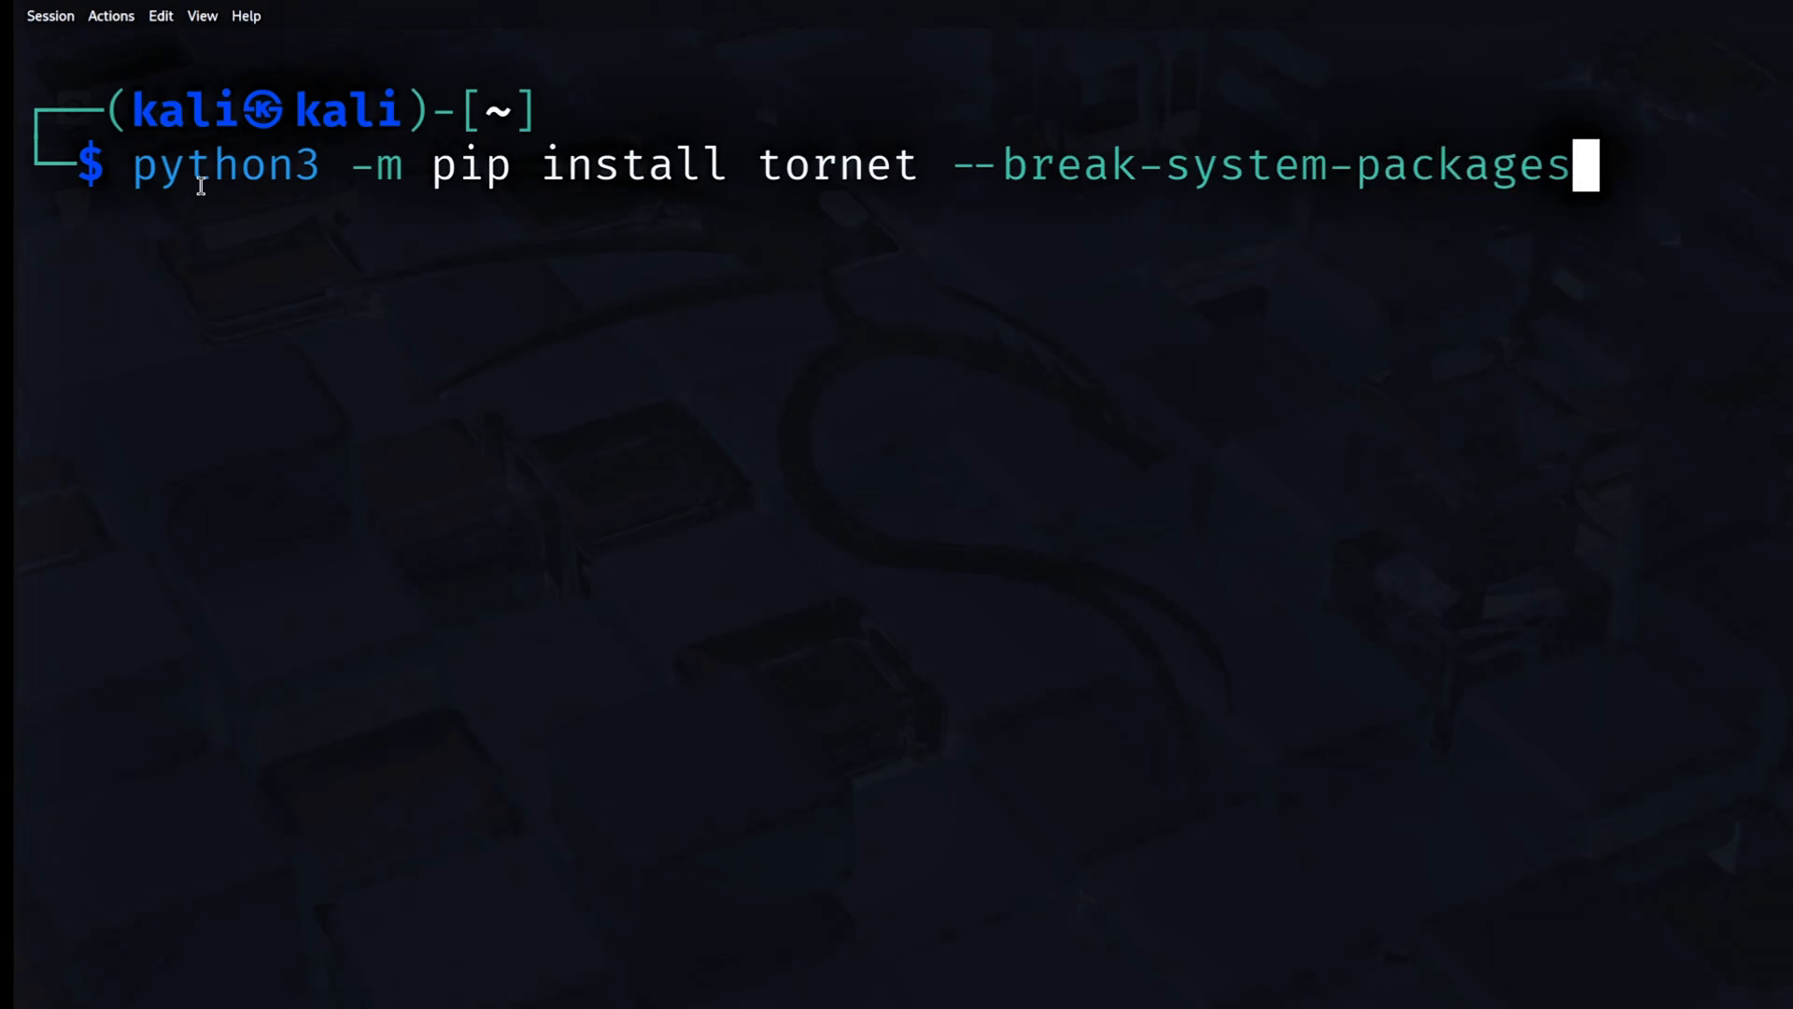
{"action": "key", "text": "Return"}
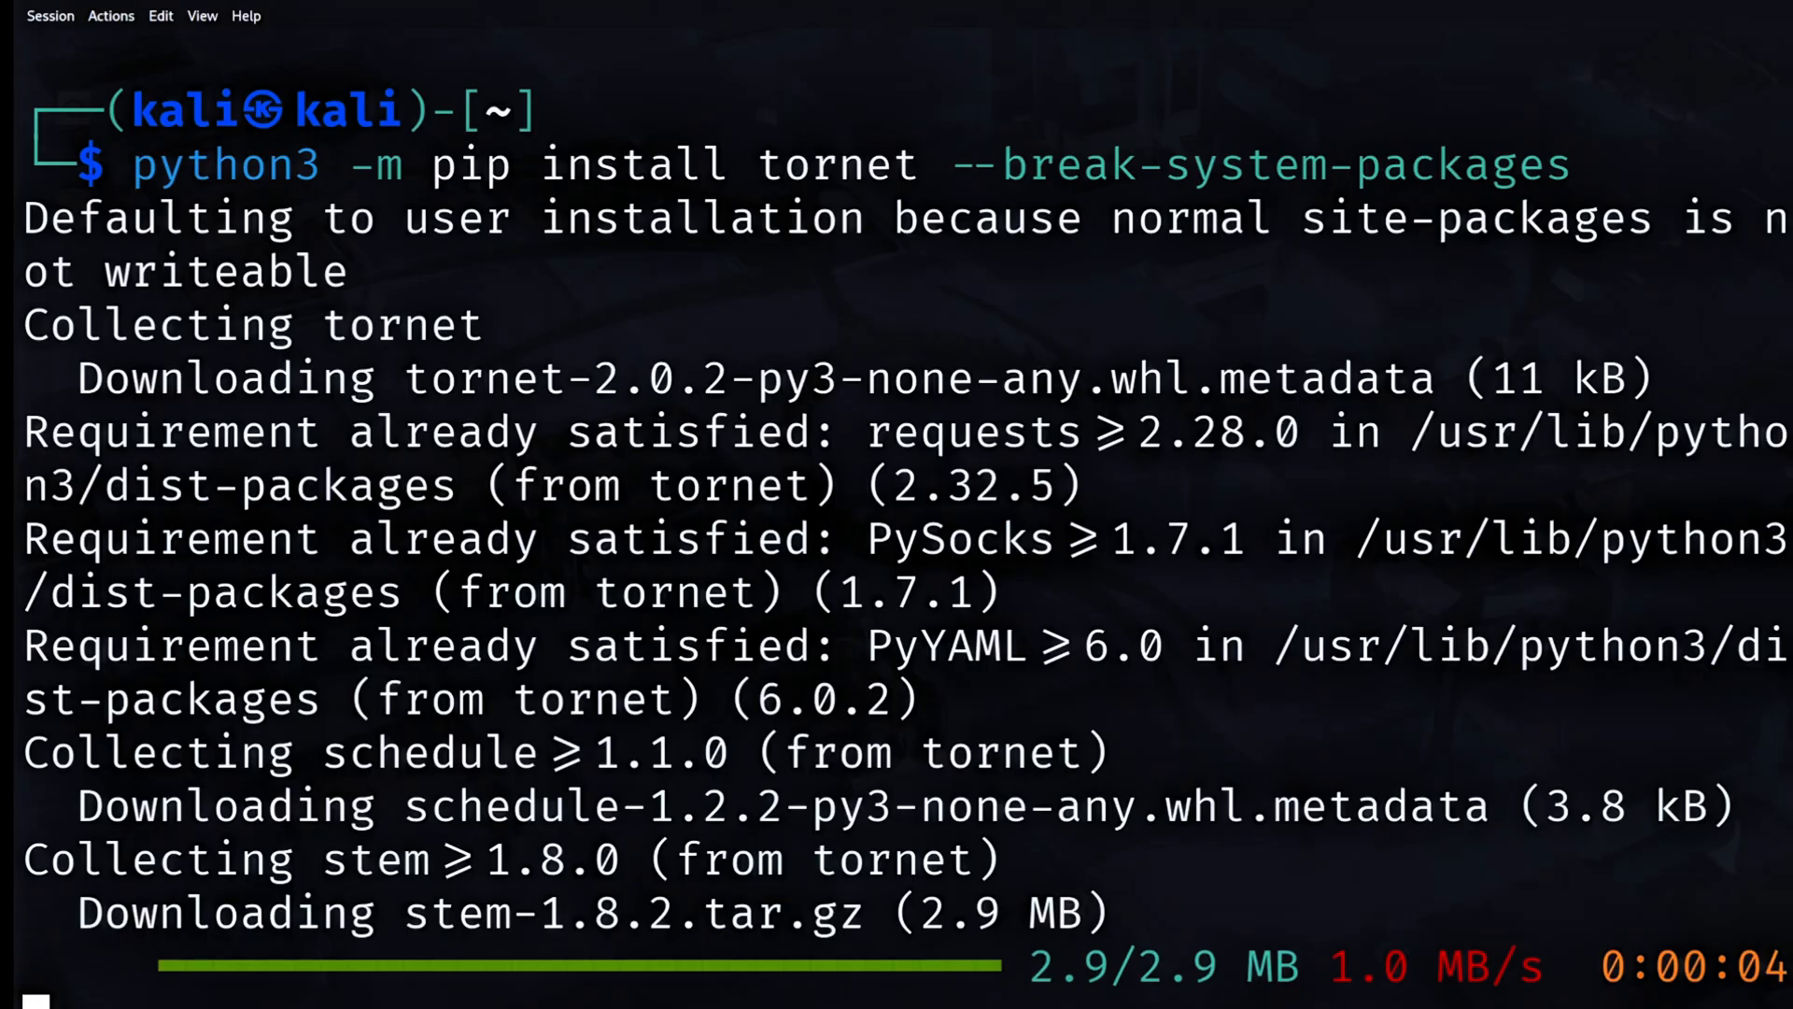
{"action": "scroll", "scroll_direction": "down", "scroll_amount": 3}
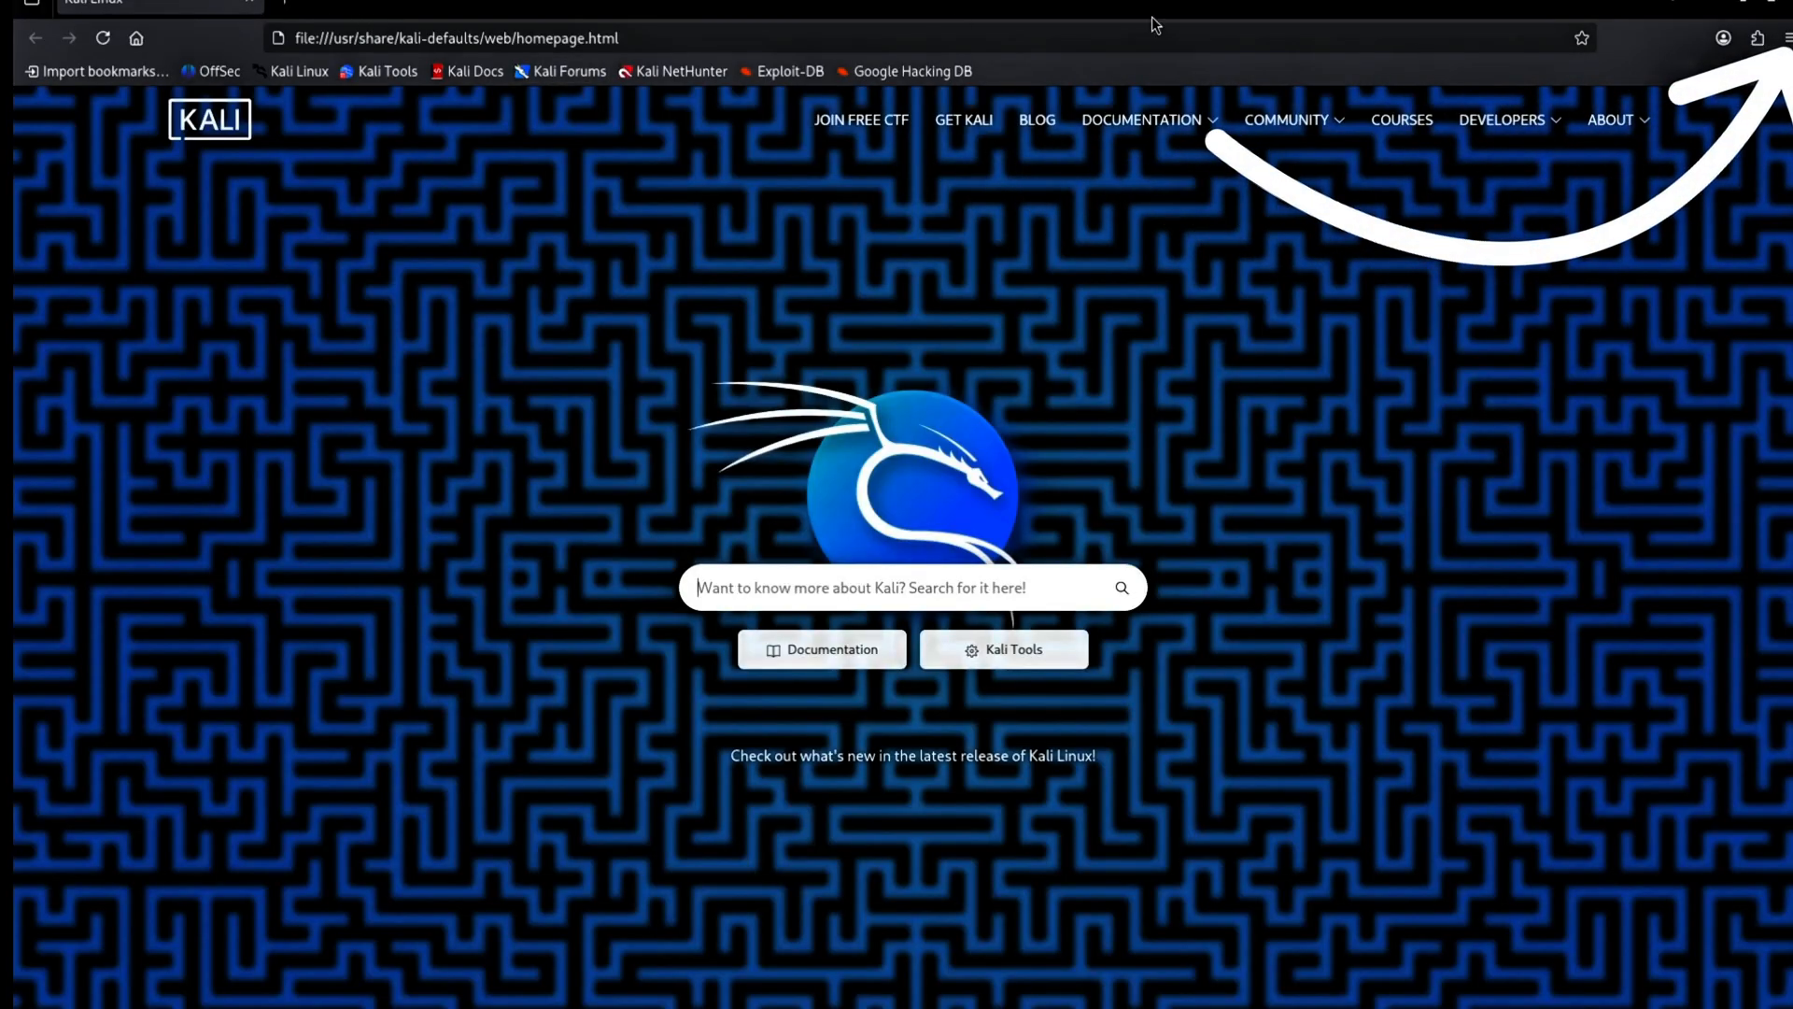
Reach Firefox's Network Connection Settings and choose Manual proxy configuration.
{"action": "left_click", "coordinate": [1788, 37]}
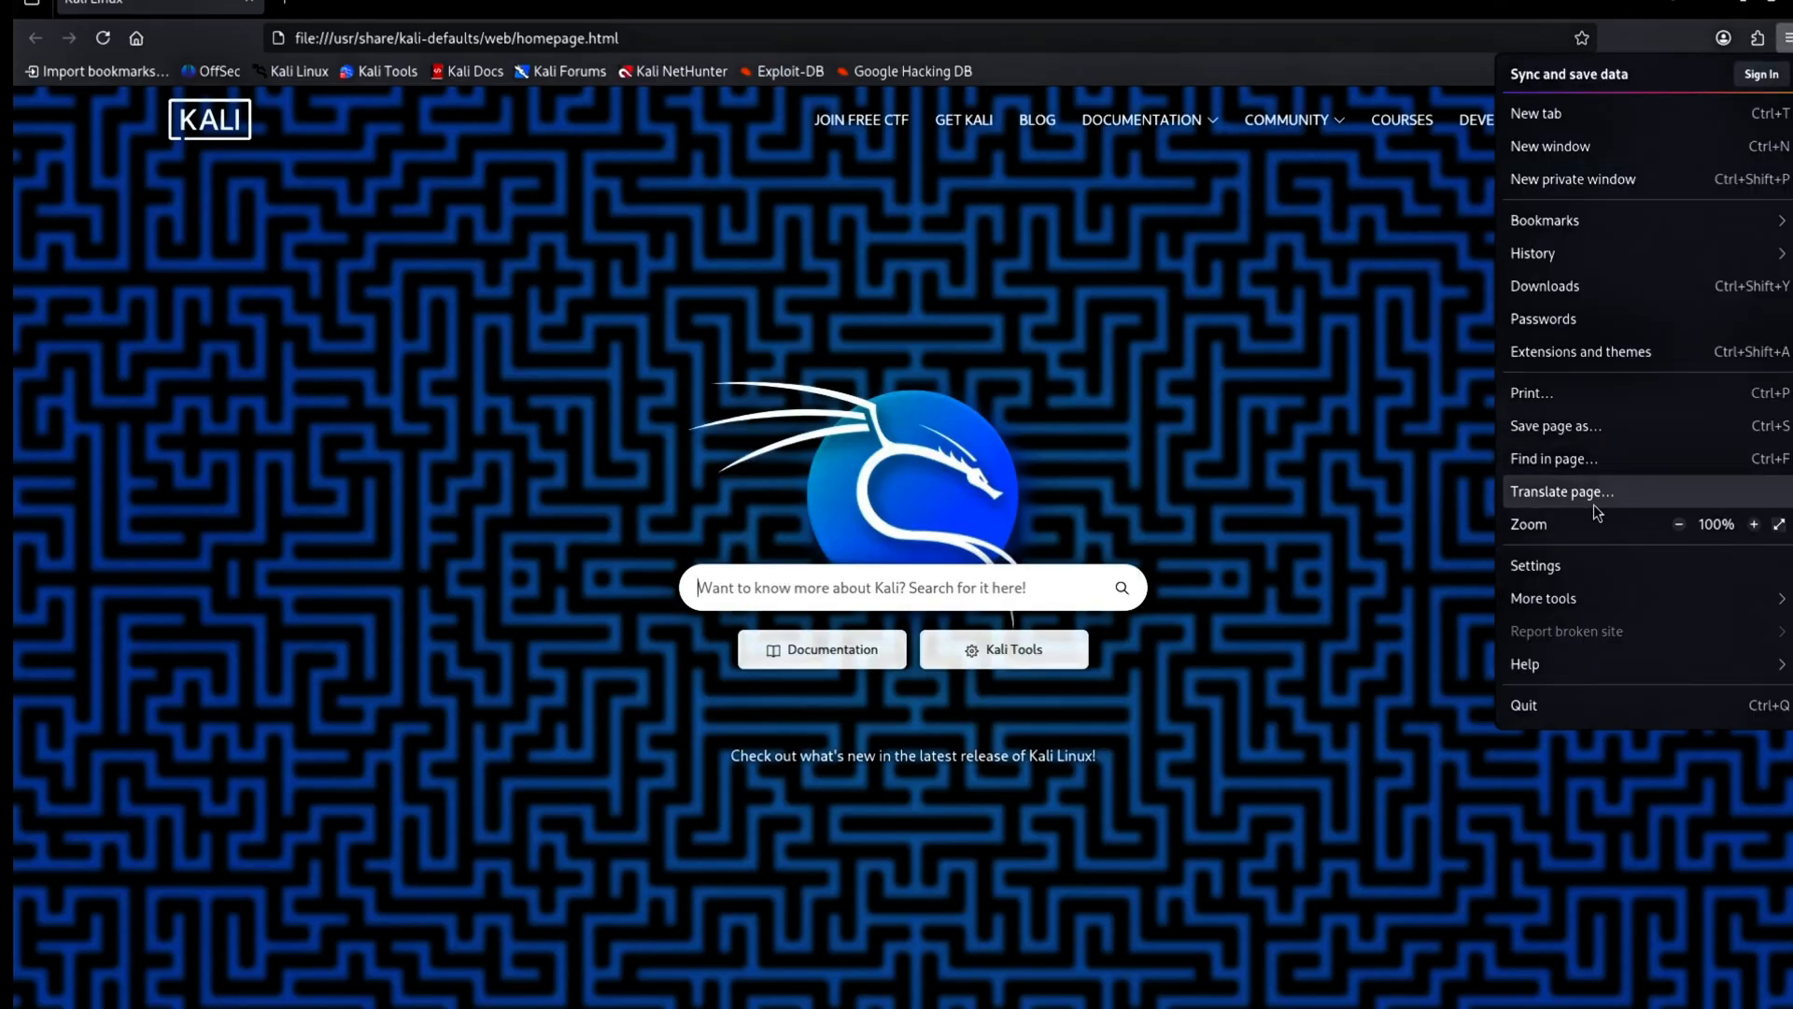
{"action": "left_click", "coordinate": [1535, 565]}
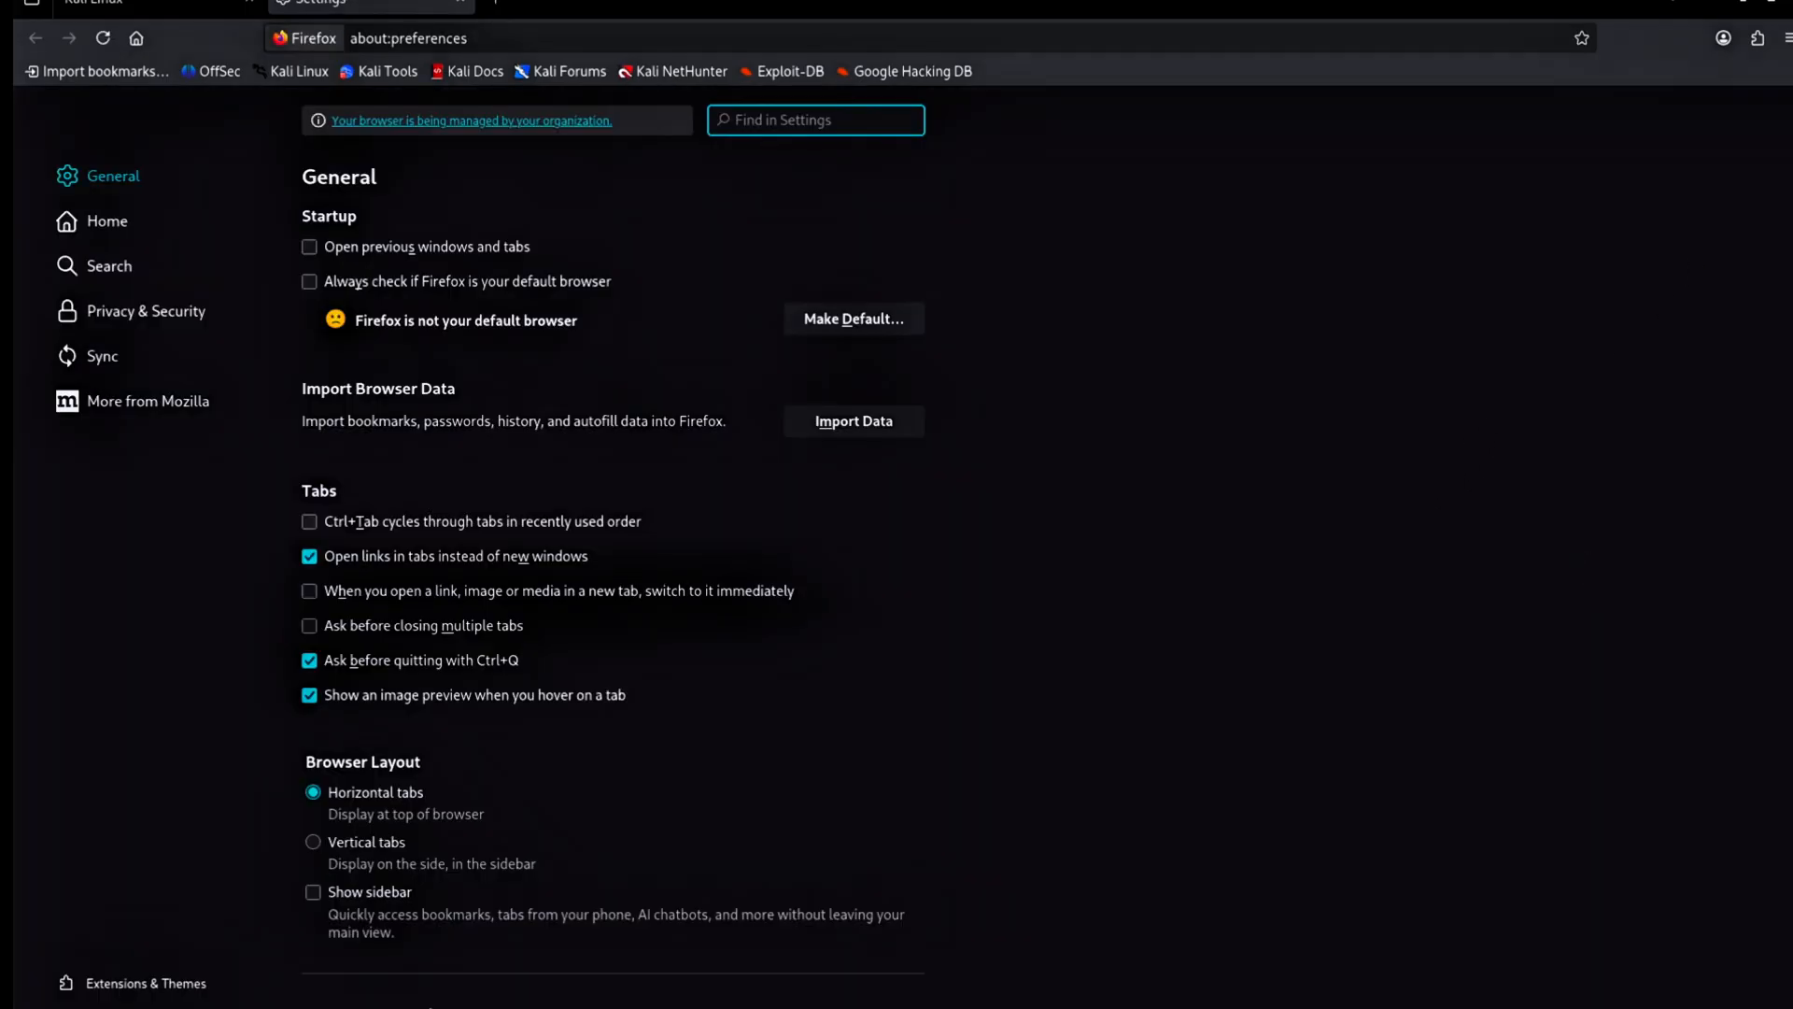
{"action": "scroll", "scroll_direction": "down", "scroll_amount": 3}
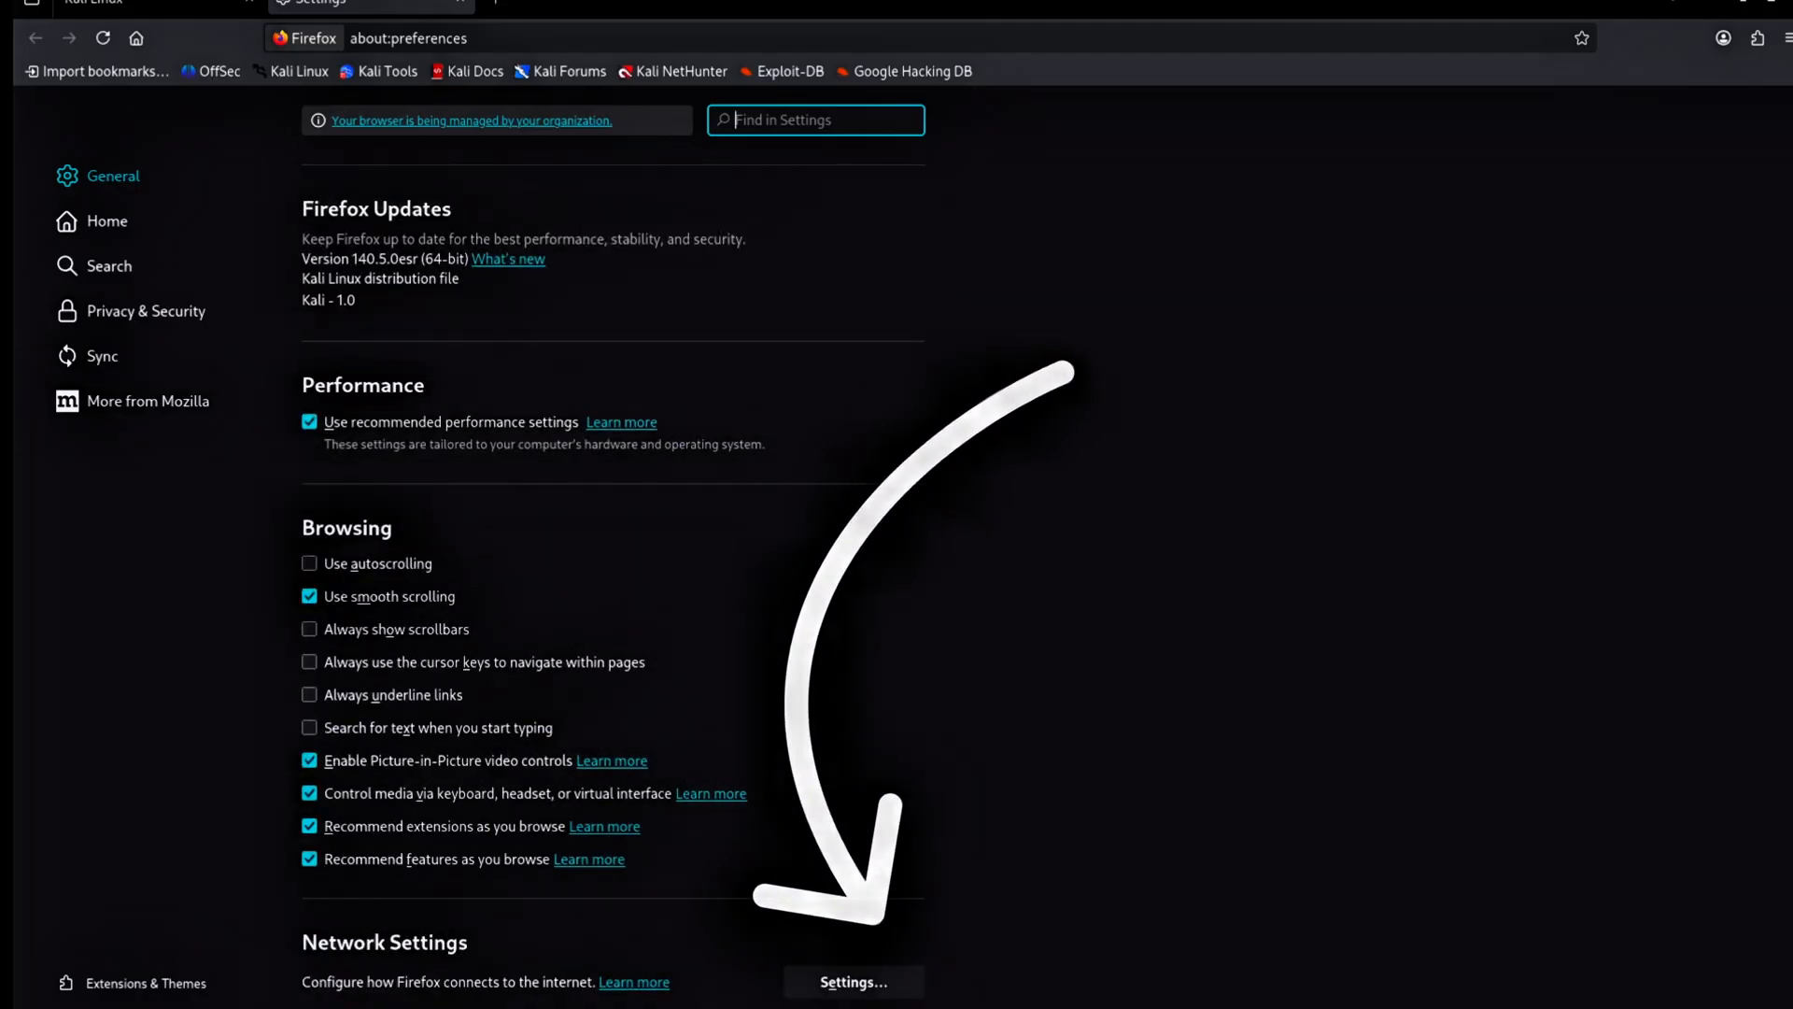
{"action": "left_click", "coordinate": [854, 980]}
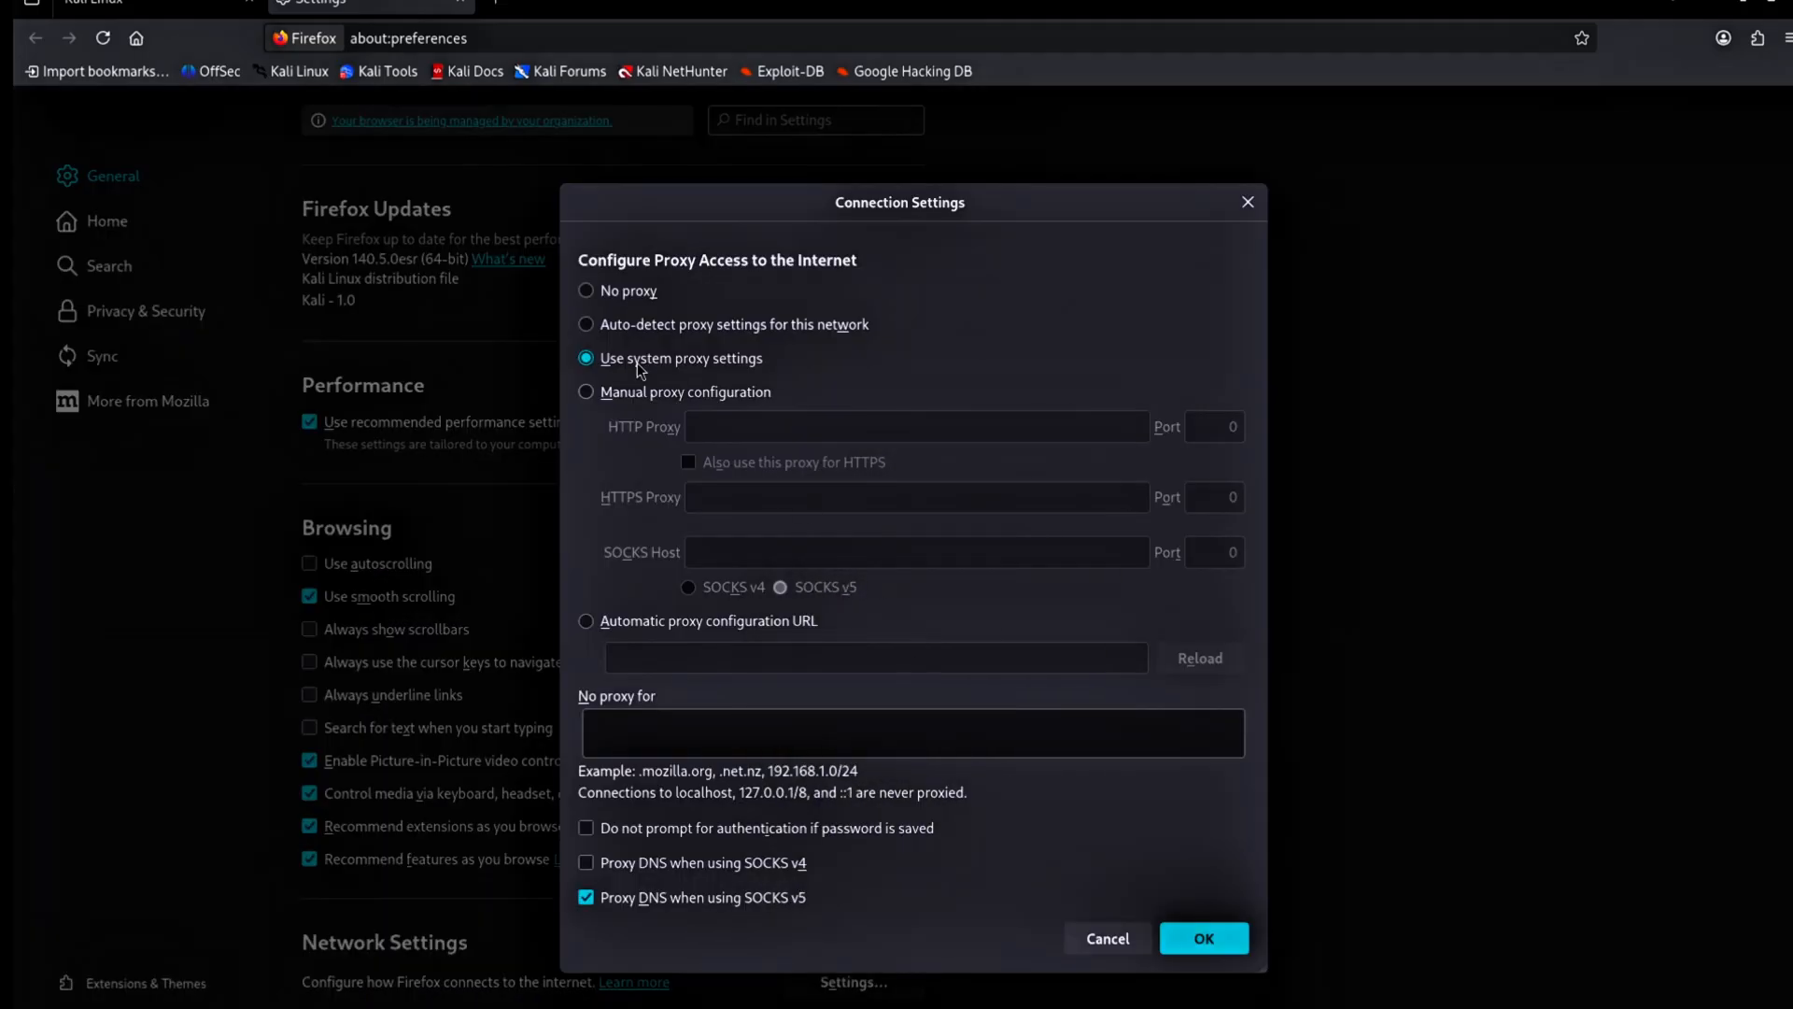
{"action": "left_click", "coordinate": [587, 393]}
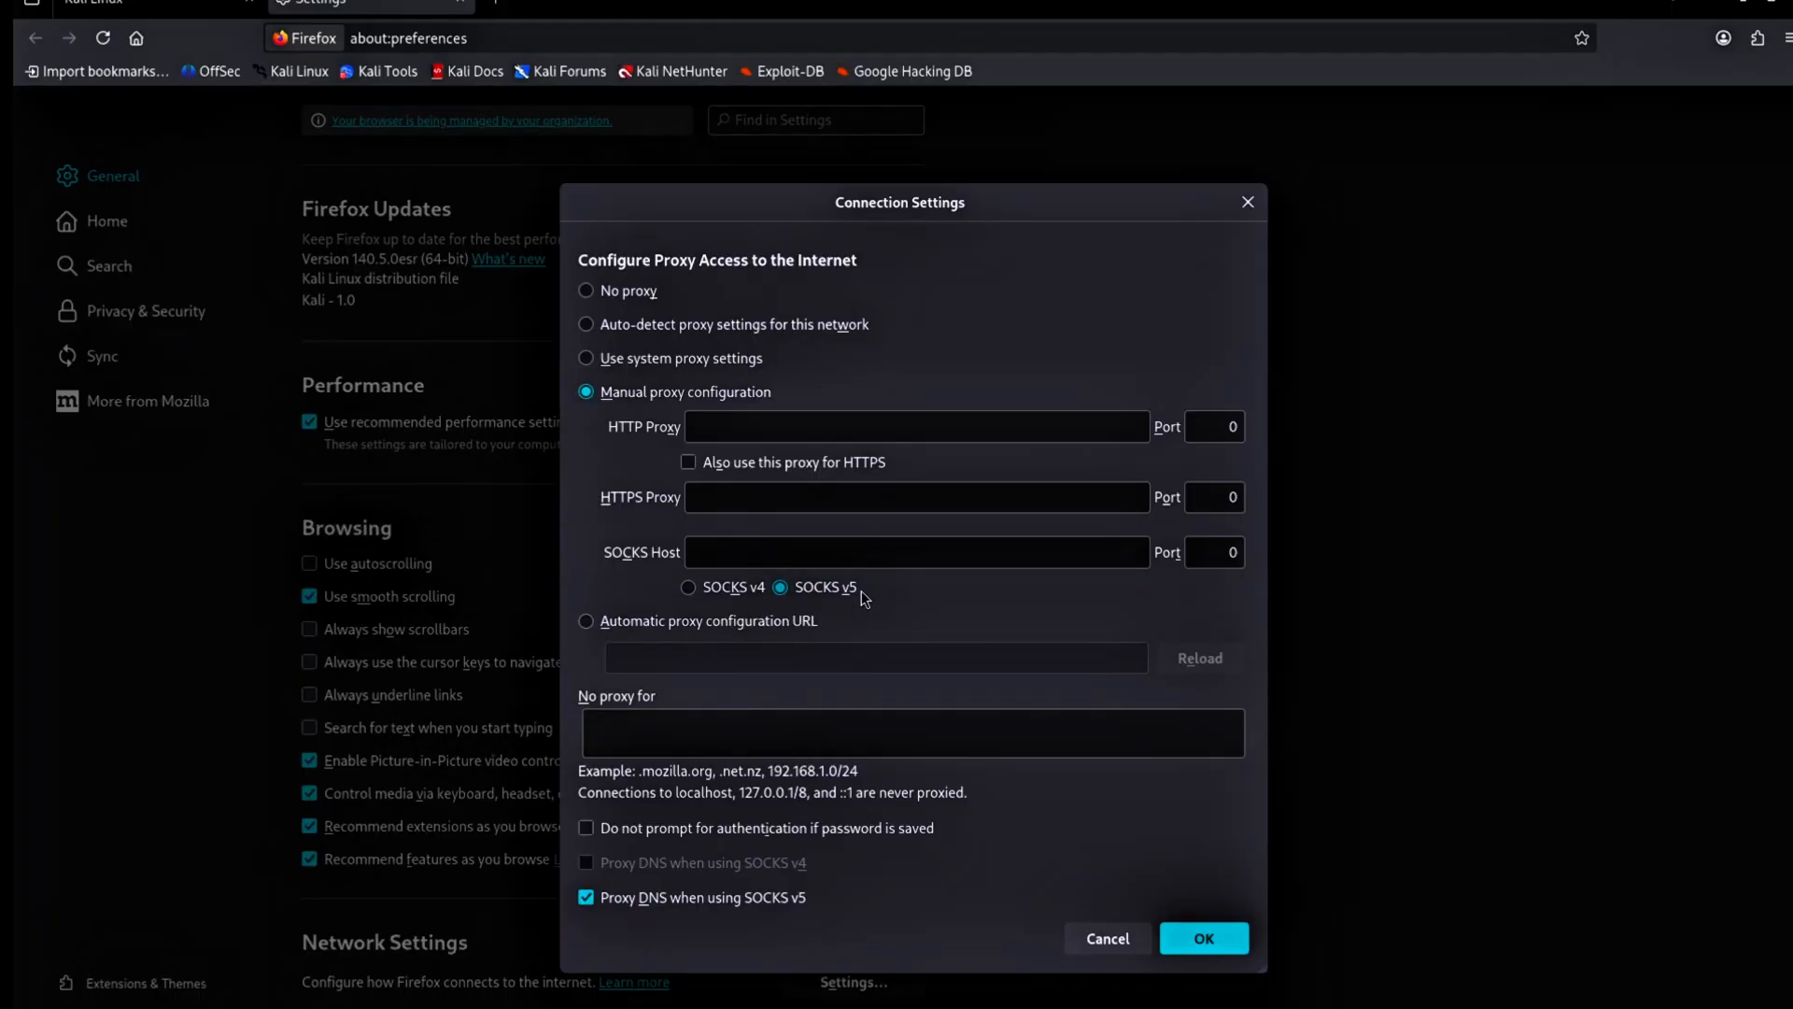
Save a SOCKS v5 proxy at 127.0.0.1 port 9050 with Proxy DNS for SOCKS v5 unchecked.
{"action": "type", "text": "127.0.0.1"}
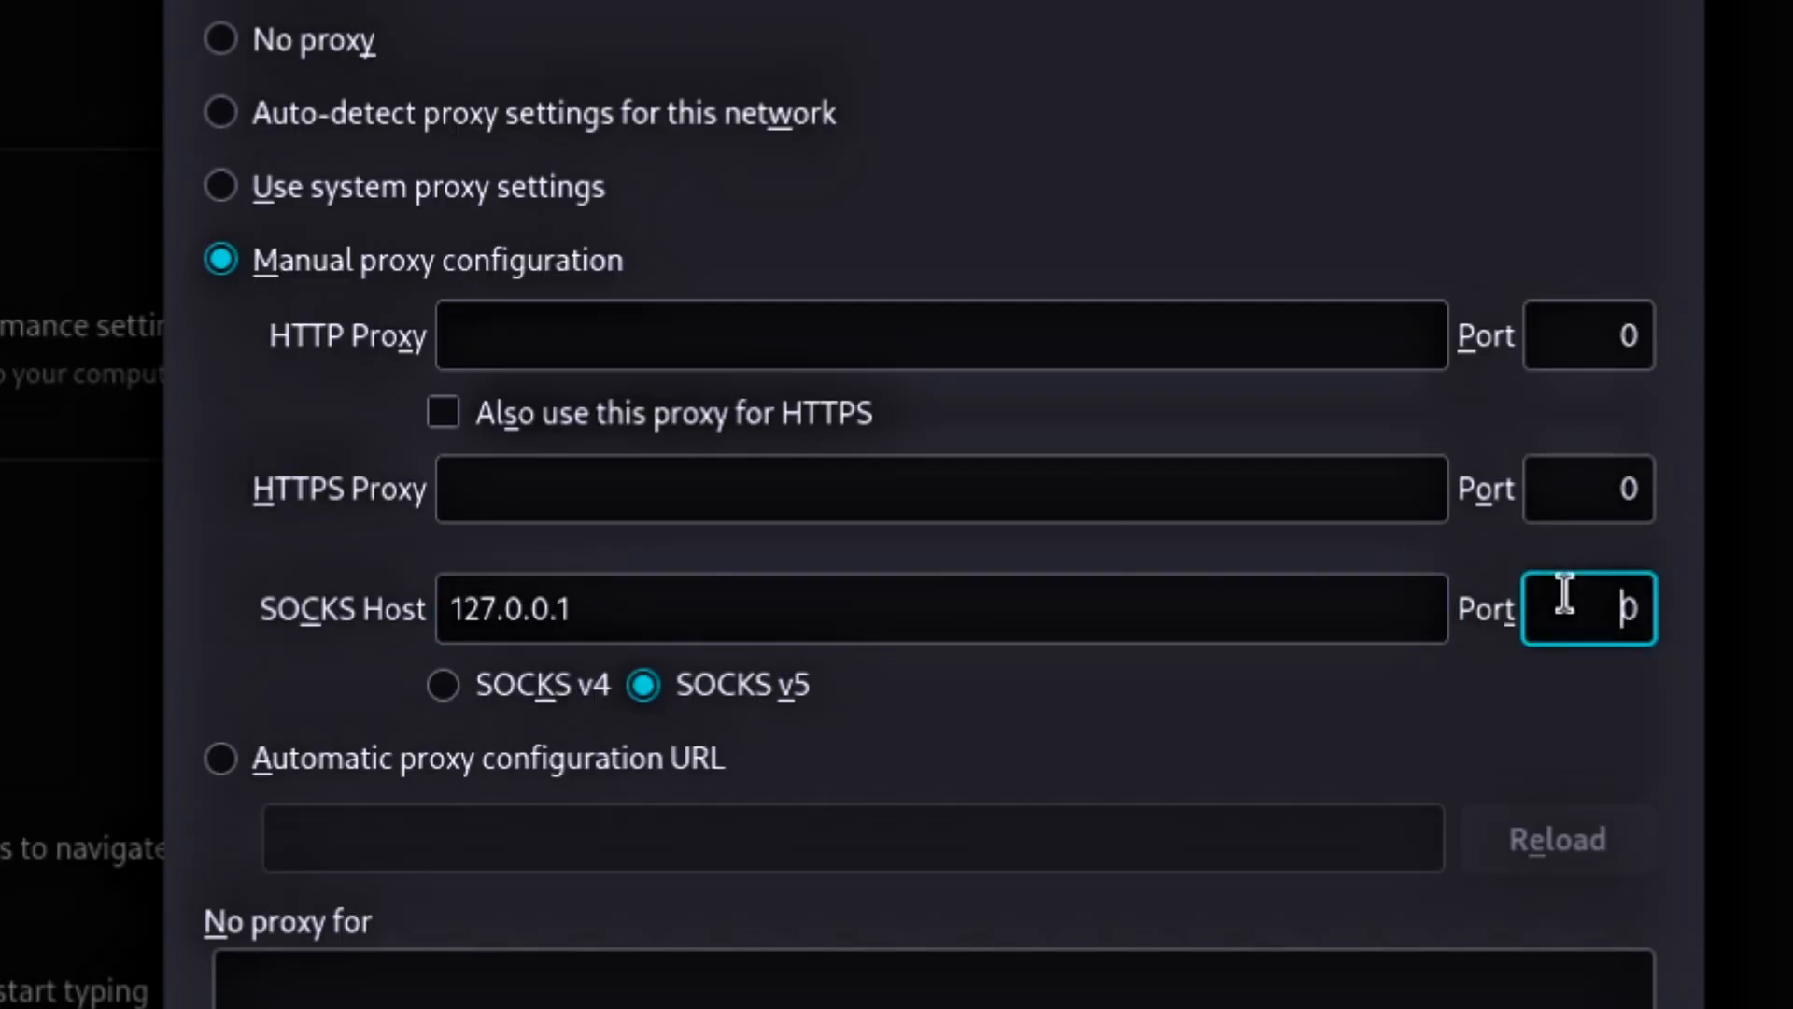
{"action": "type", "text": "9050"}
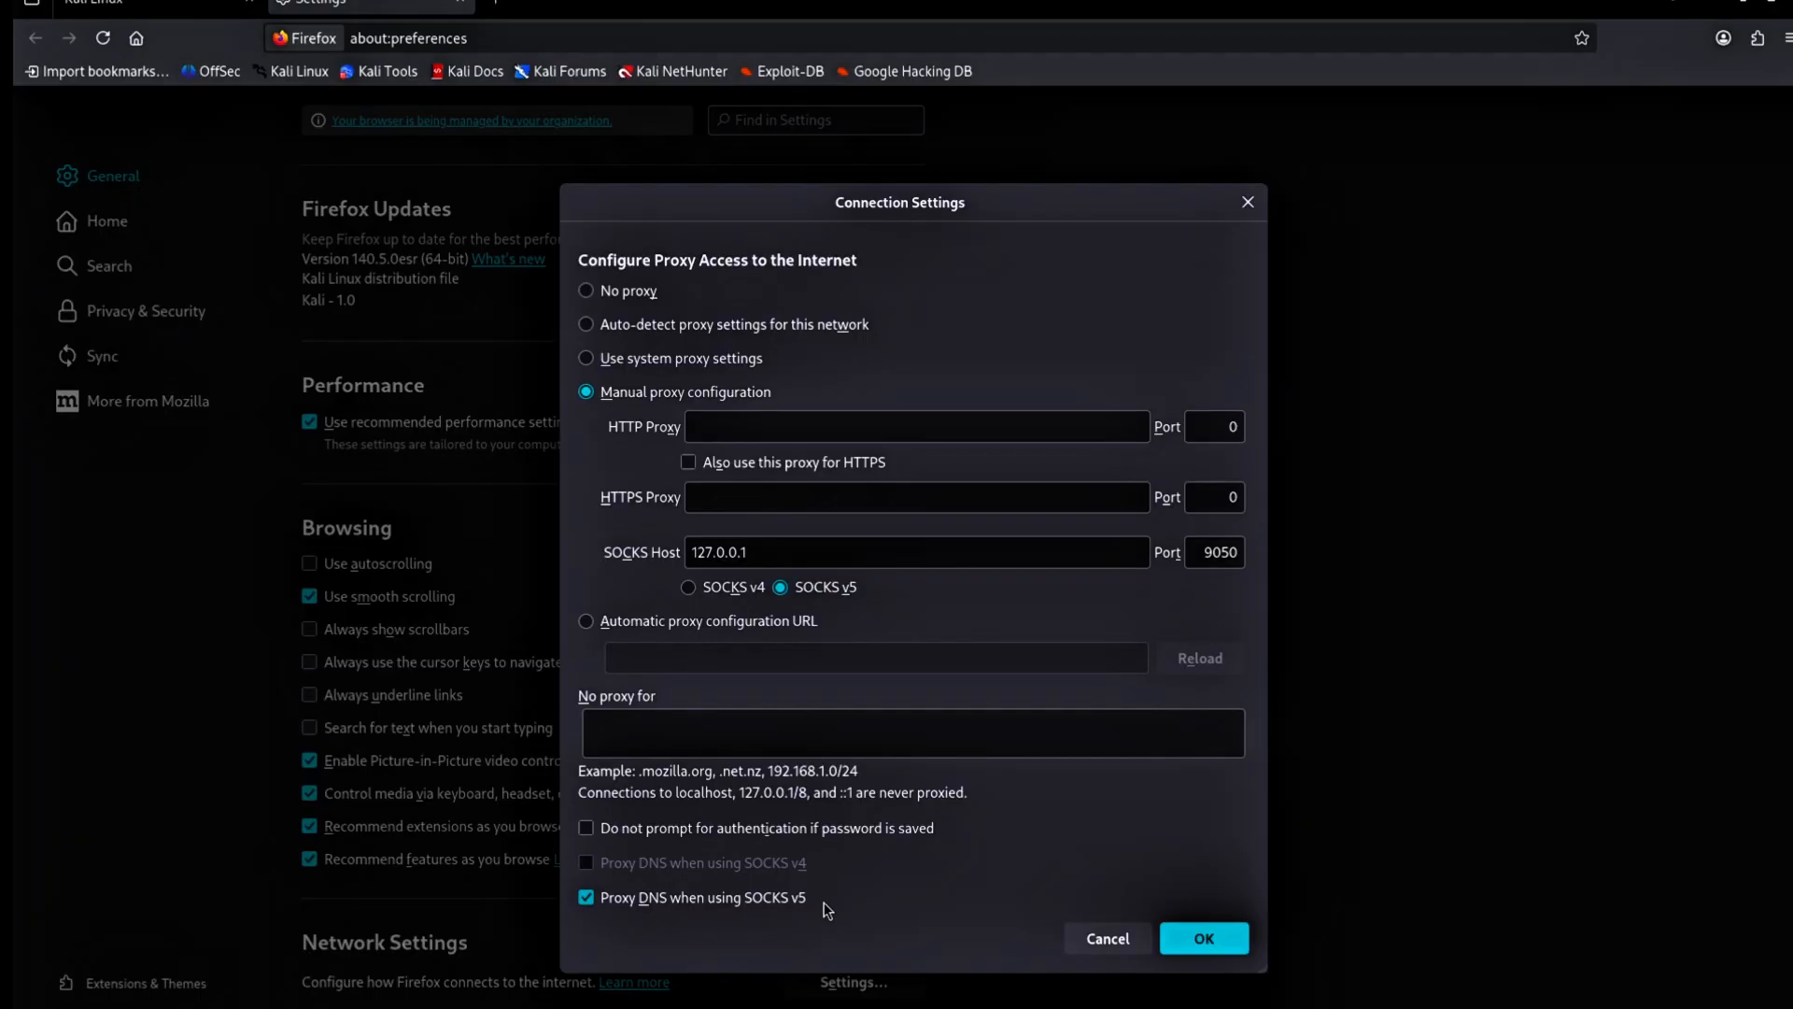
{"action": "left_click", "coordinate": [586, 896]}
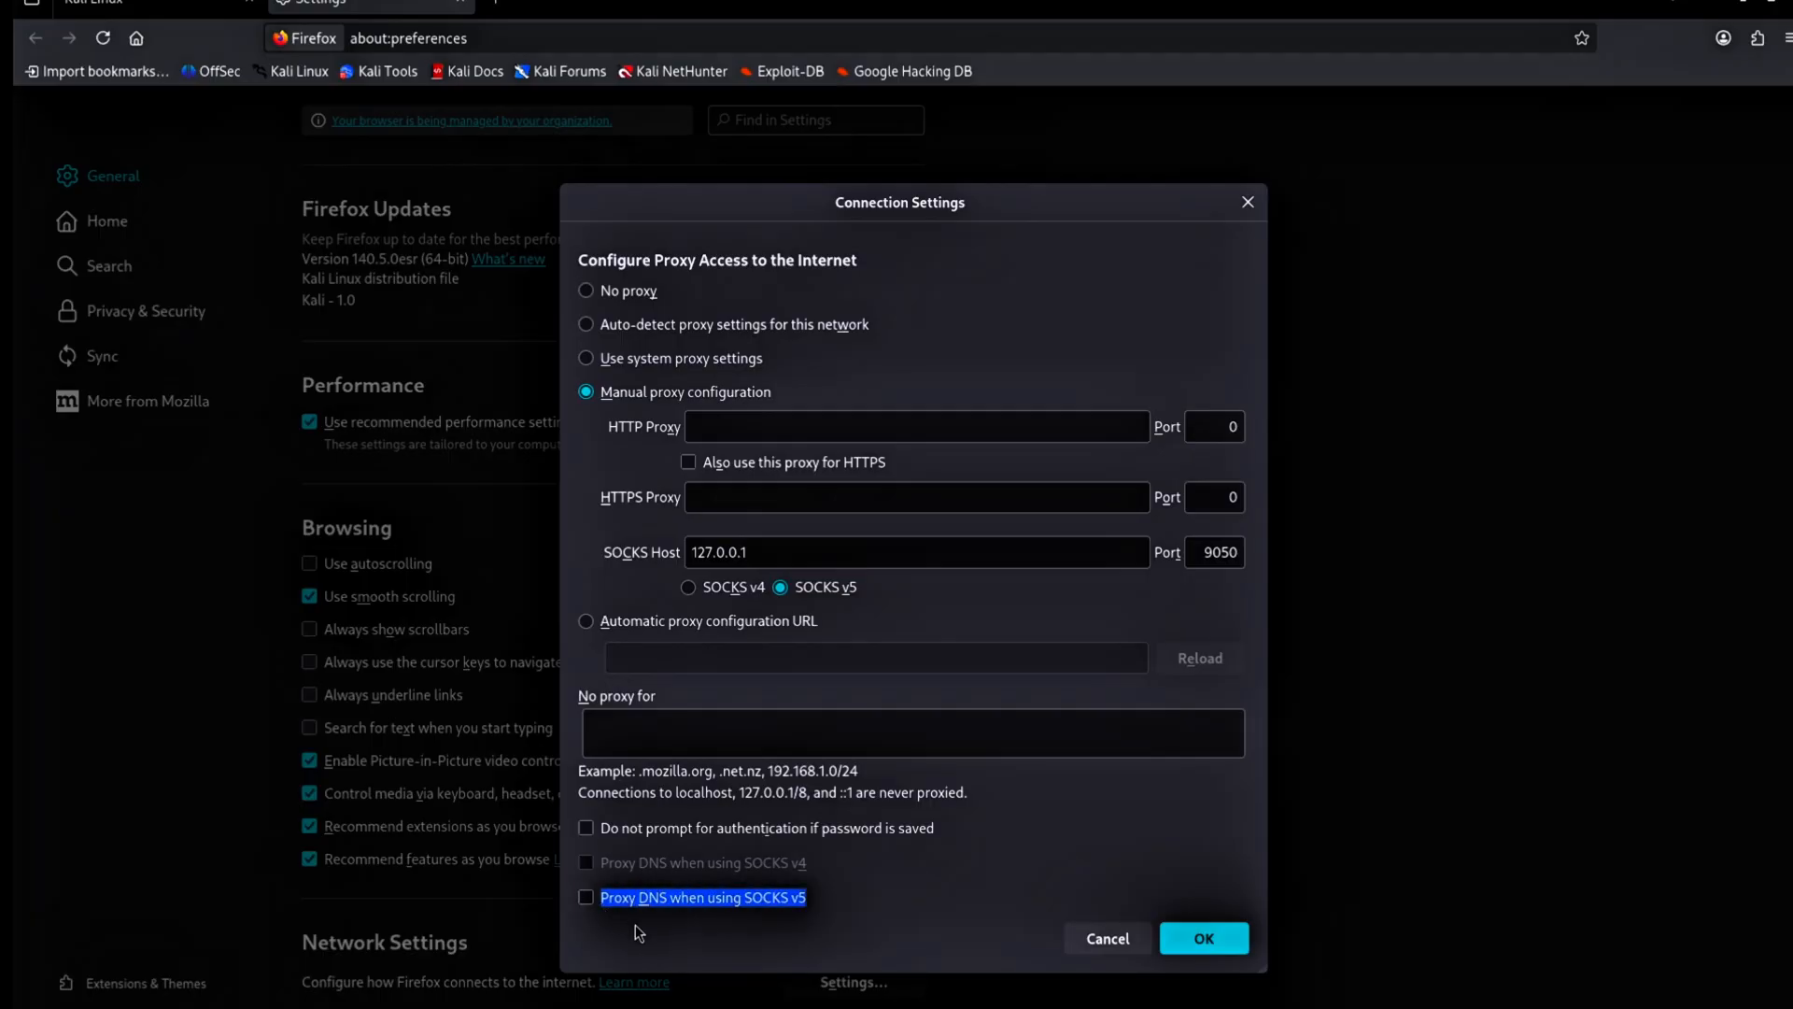
{"action": "left_click", "coordinate": [1202, 937]}
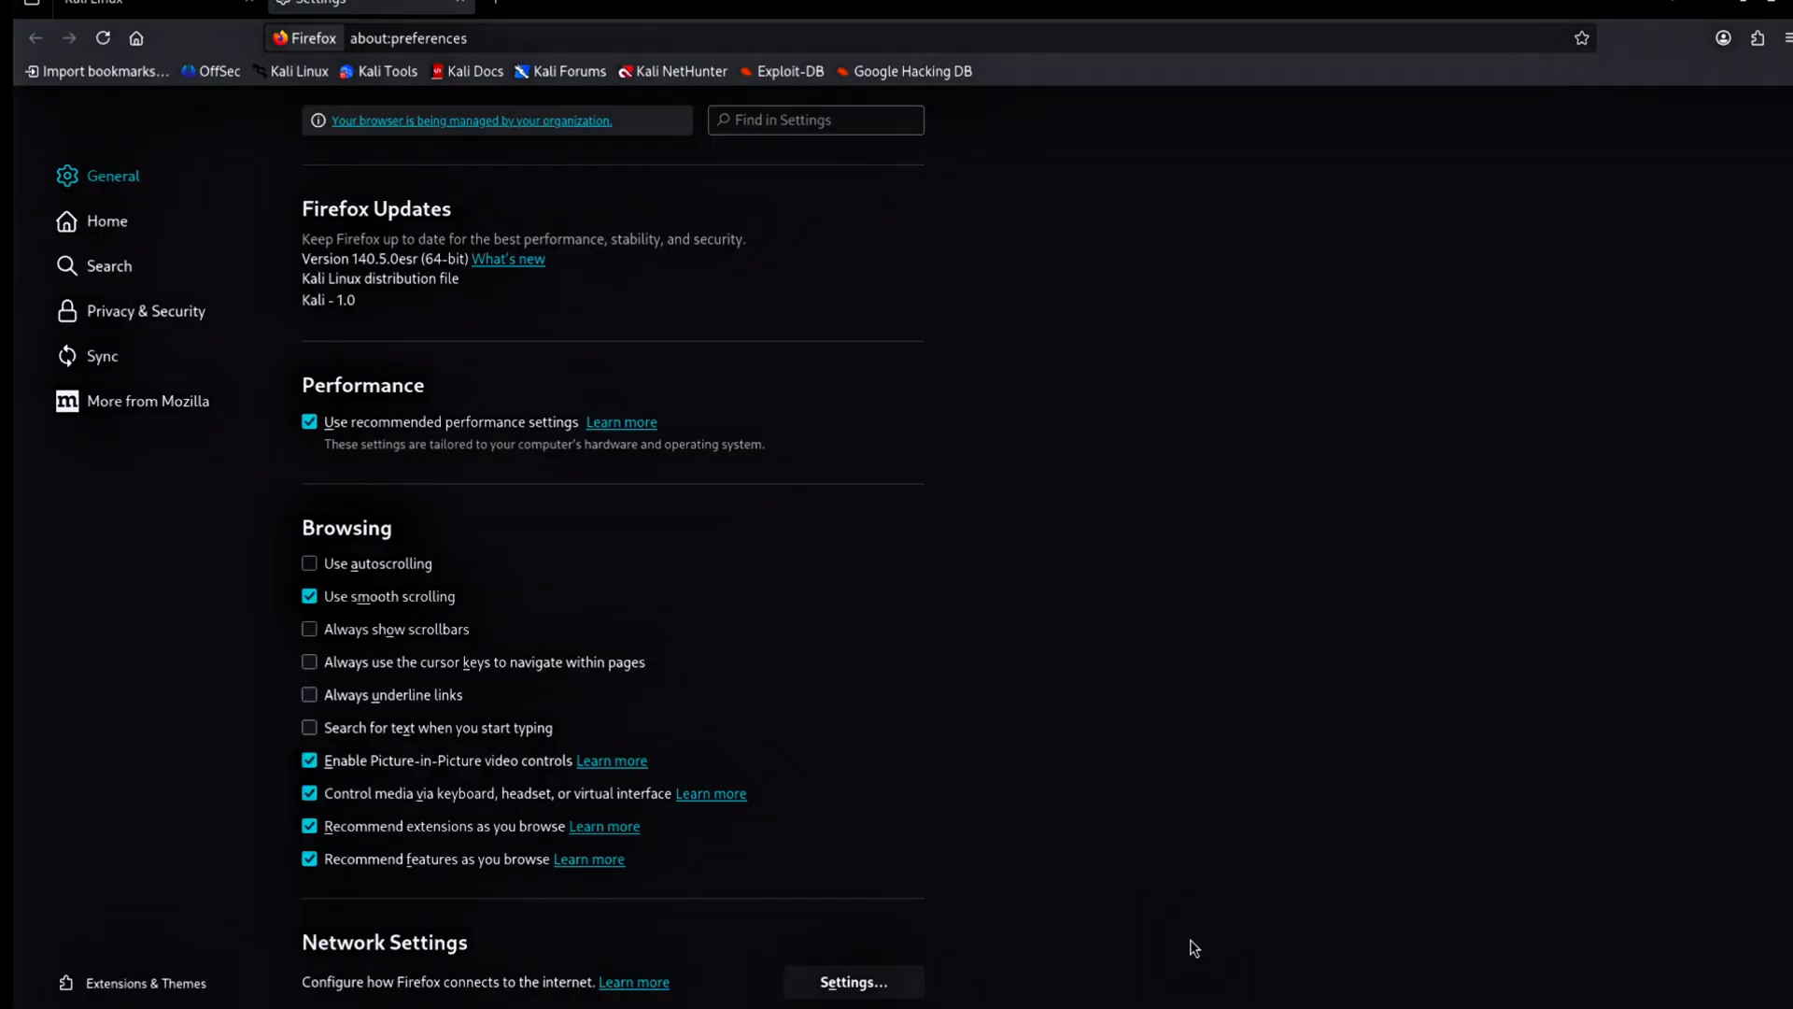
{"action": "mouse_move", "coordinate": [494, 52]}
{"action": "type", "text": "check."}
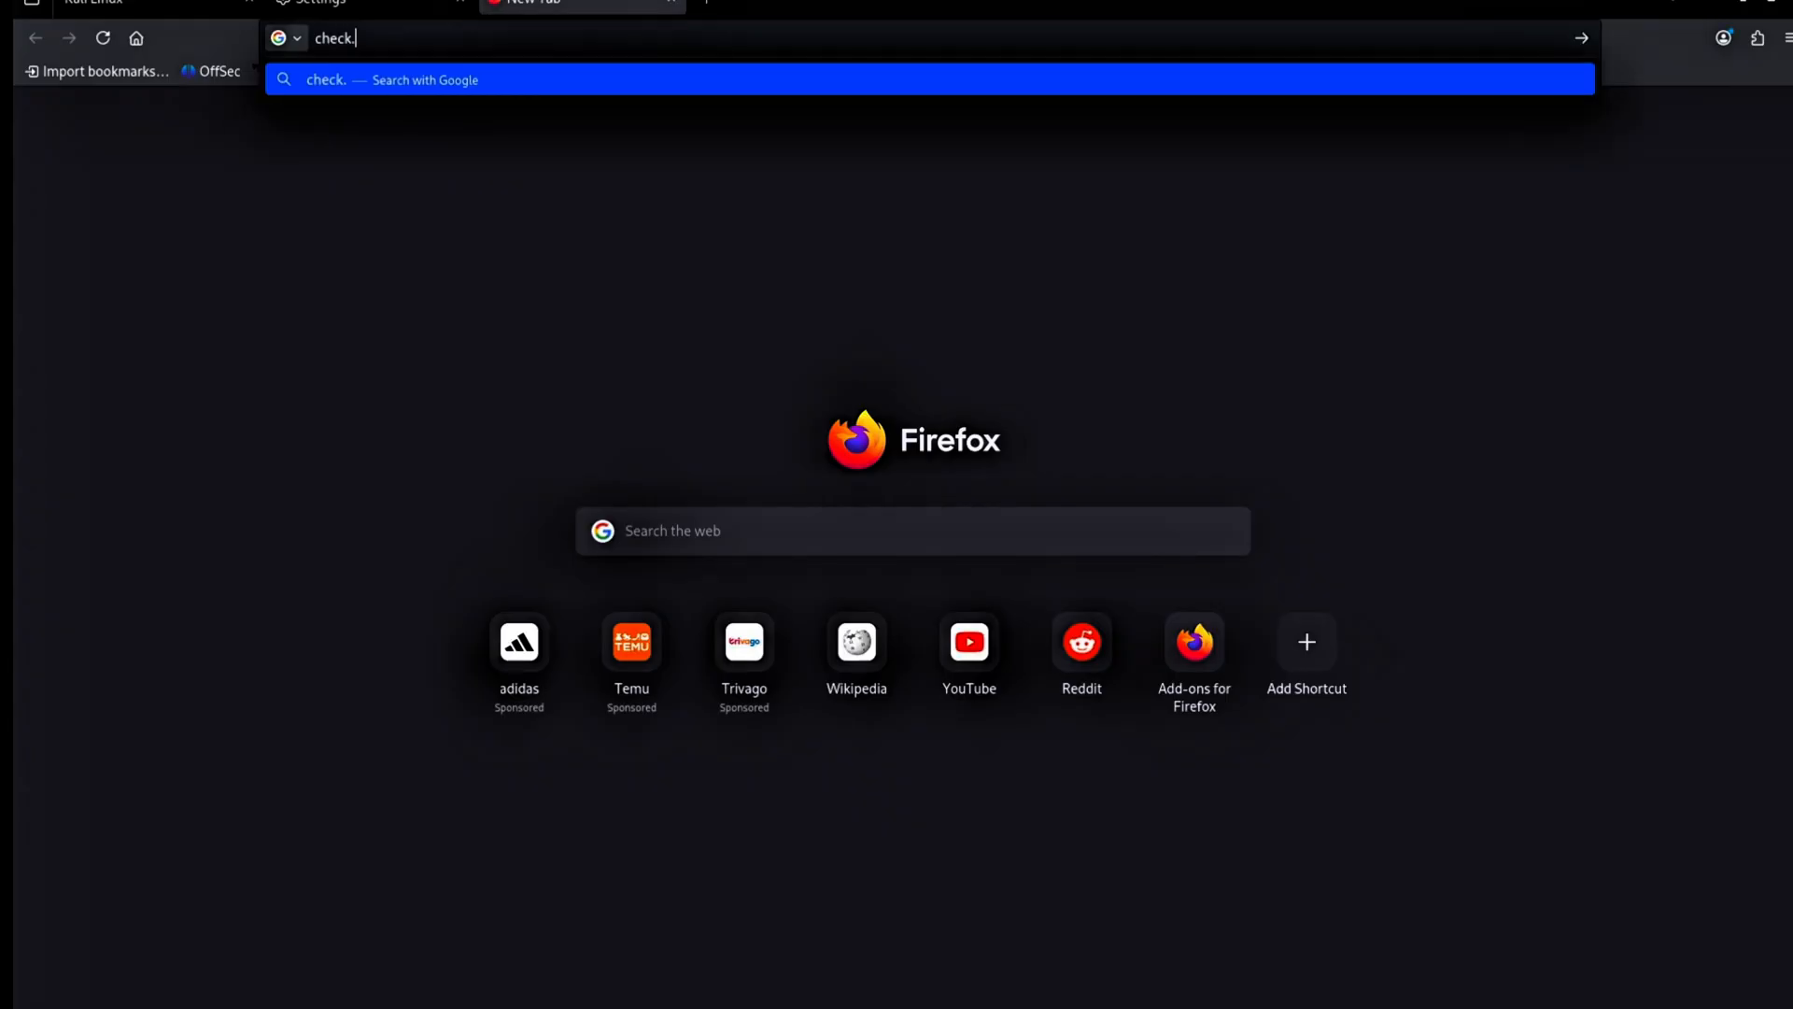
Load check.torproject.org to confirm the browser is using Tor.
{"action": "type", "text": "torproject.org"}
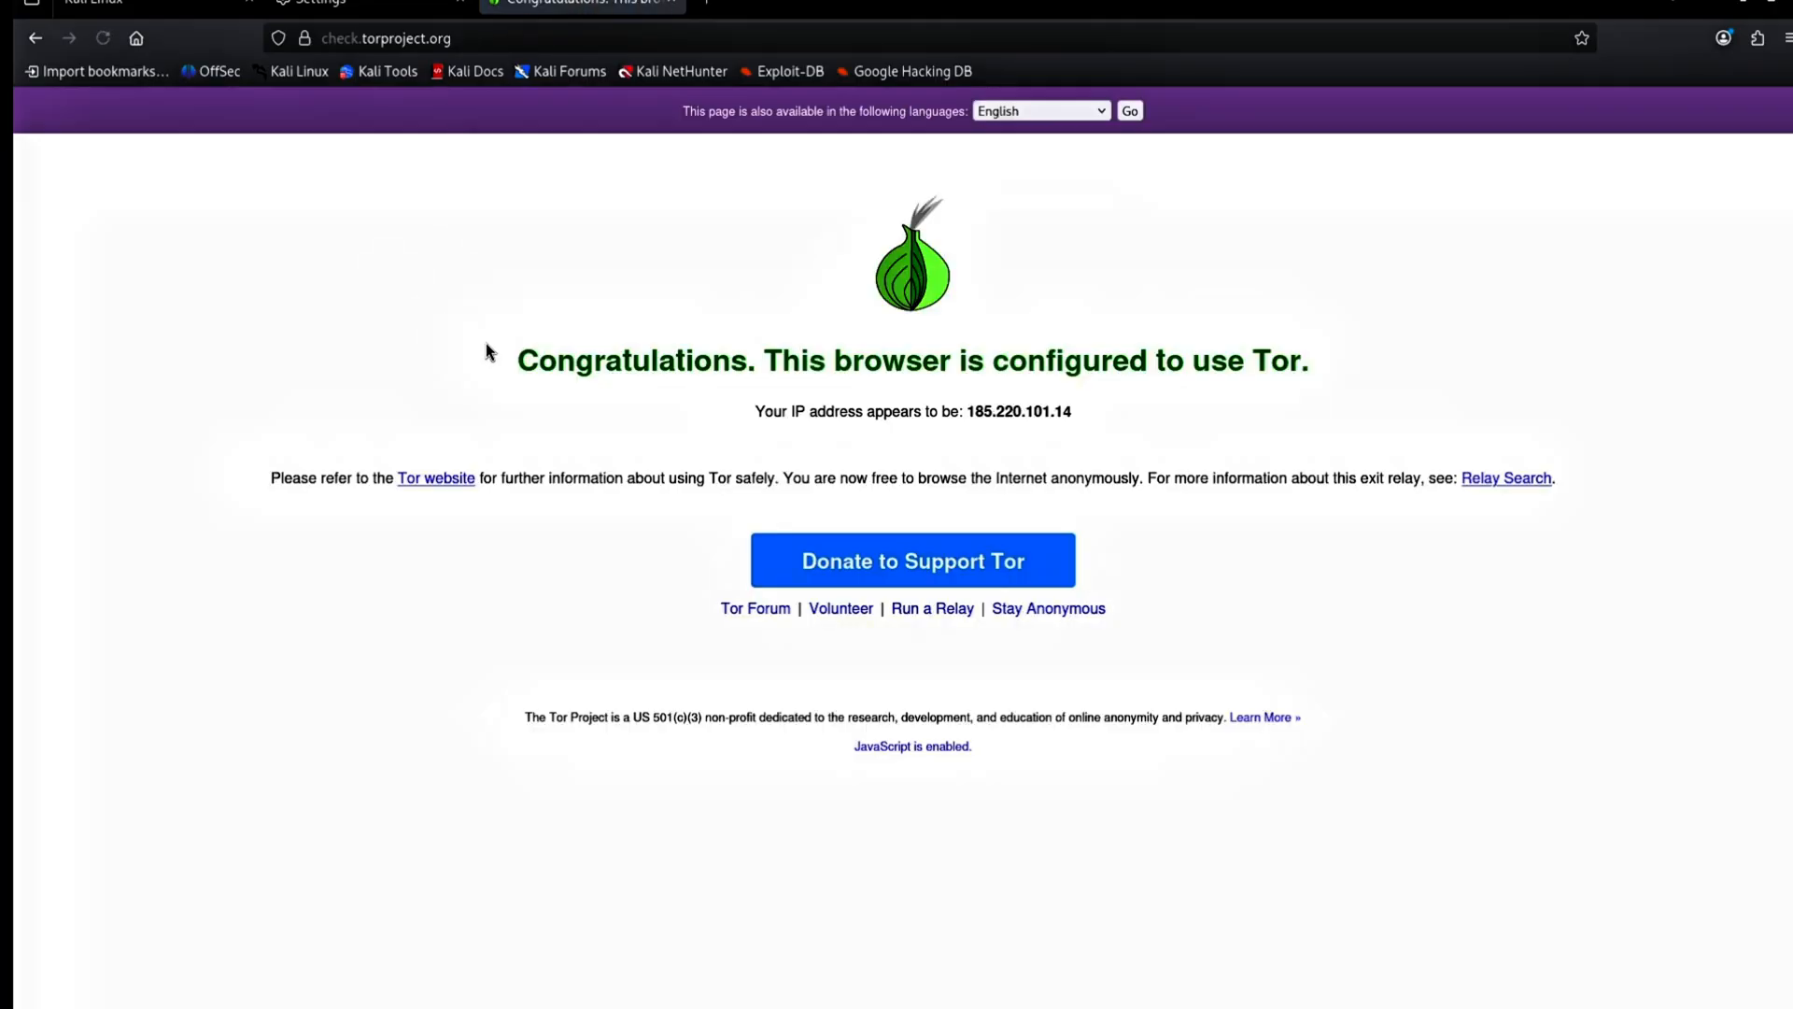
{"action": "mouse_move", "coordinate": [1382, 413]}
{"action": "type", "text": "d"}
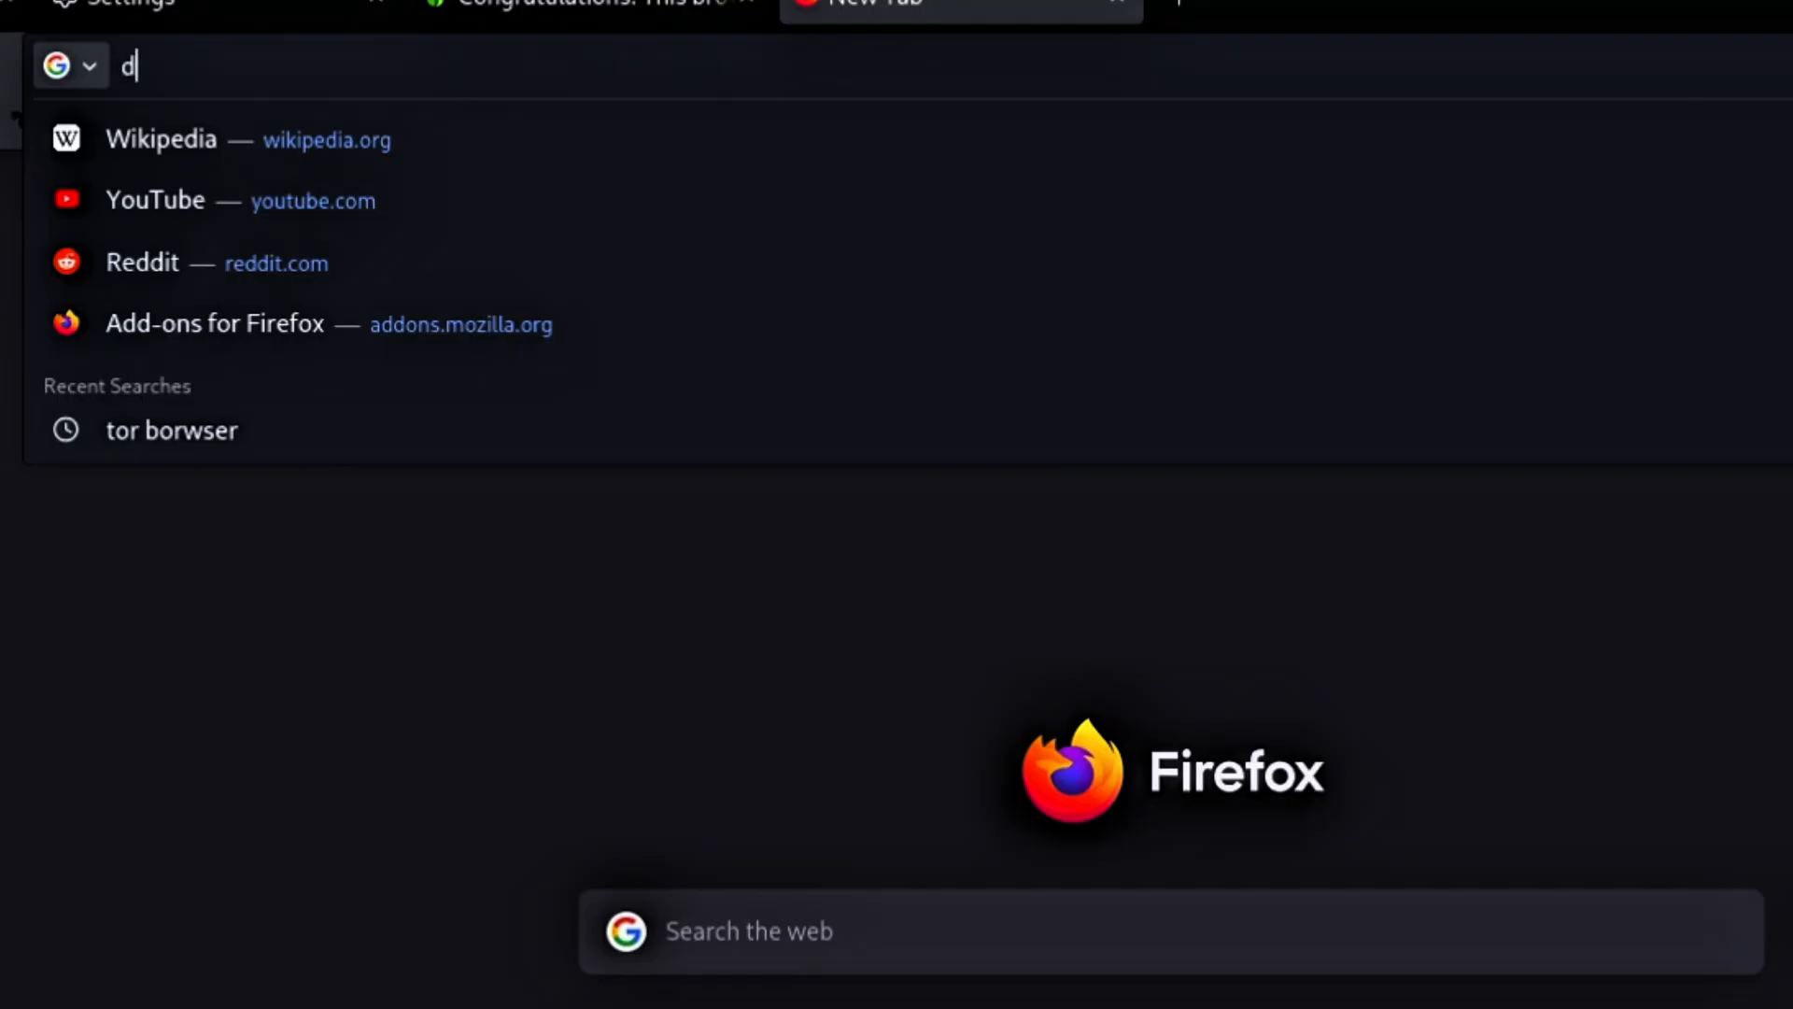
Load dnsleaktest.com and reload it to see the IP change from Sweden to New York.
{"action": "type", "text": "nsleaktest.com"}
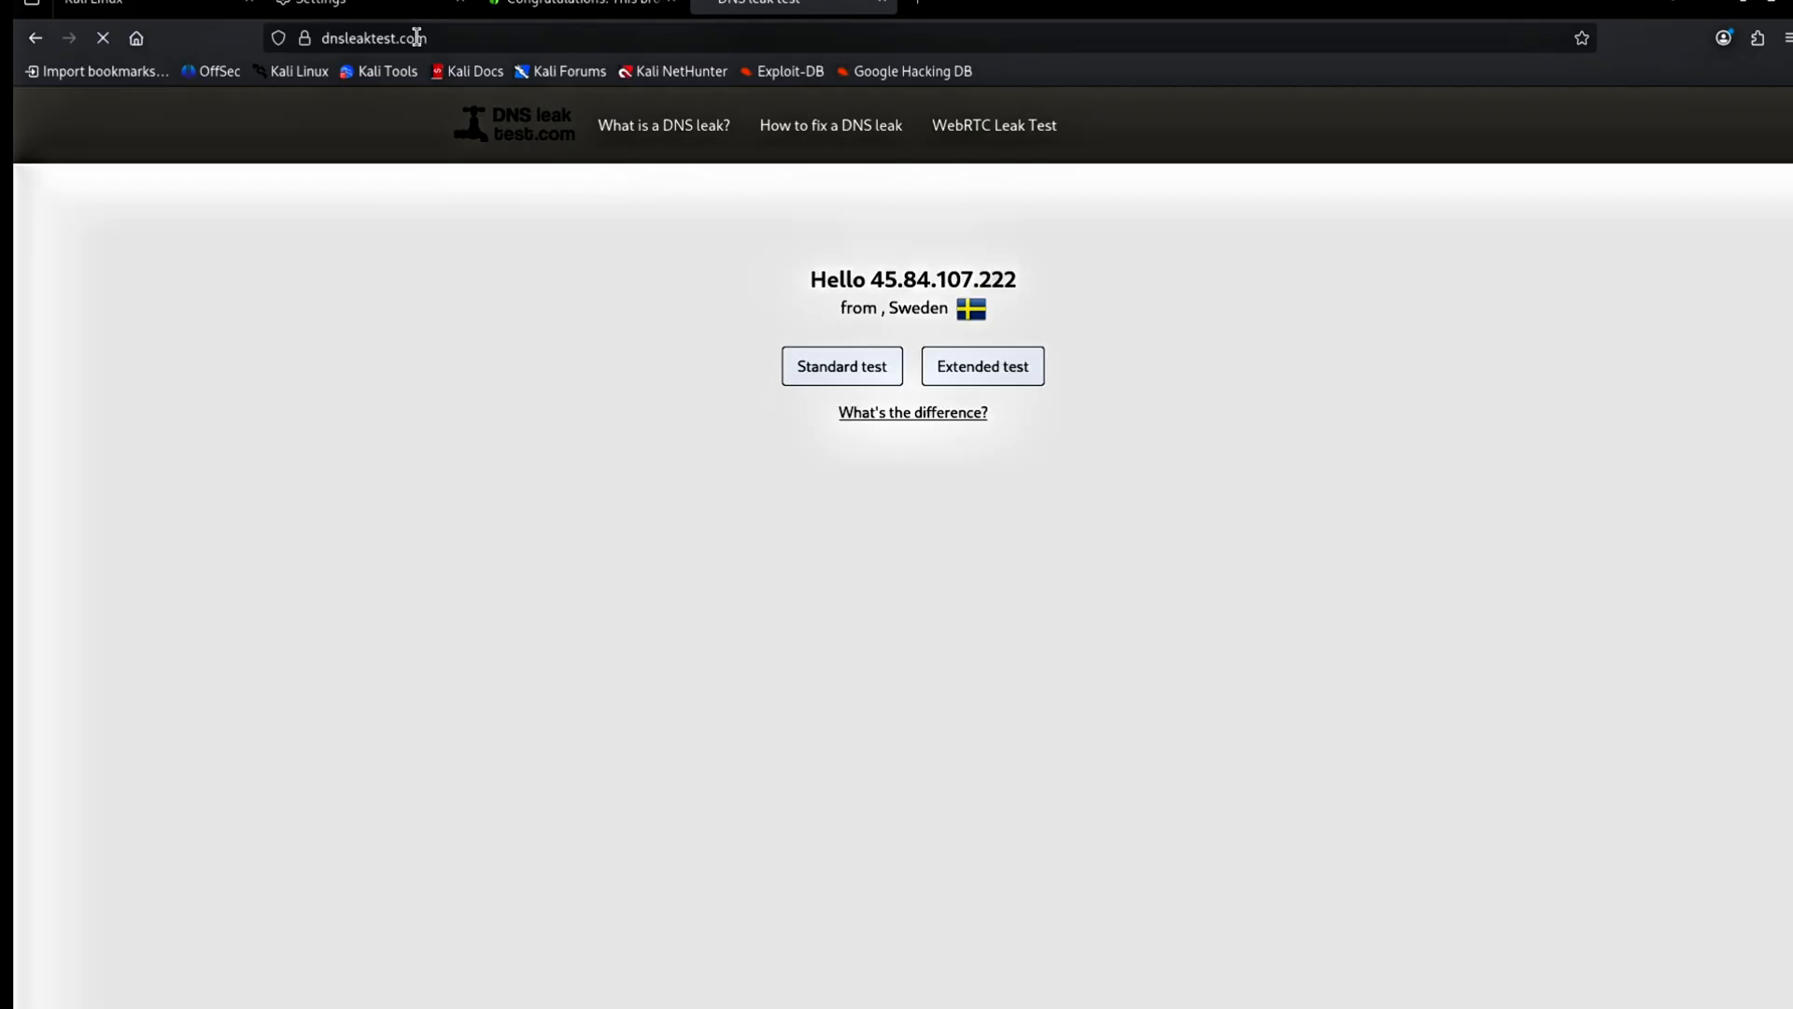
{"action": "left_click", "coordinate": [374, 38]}
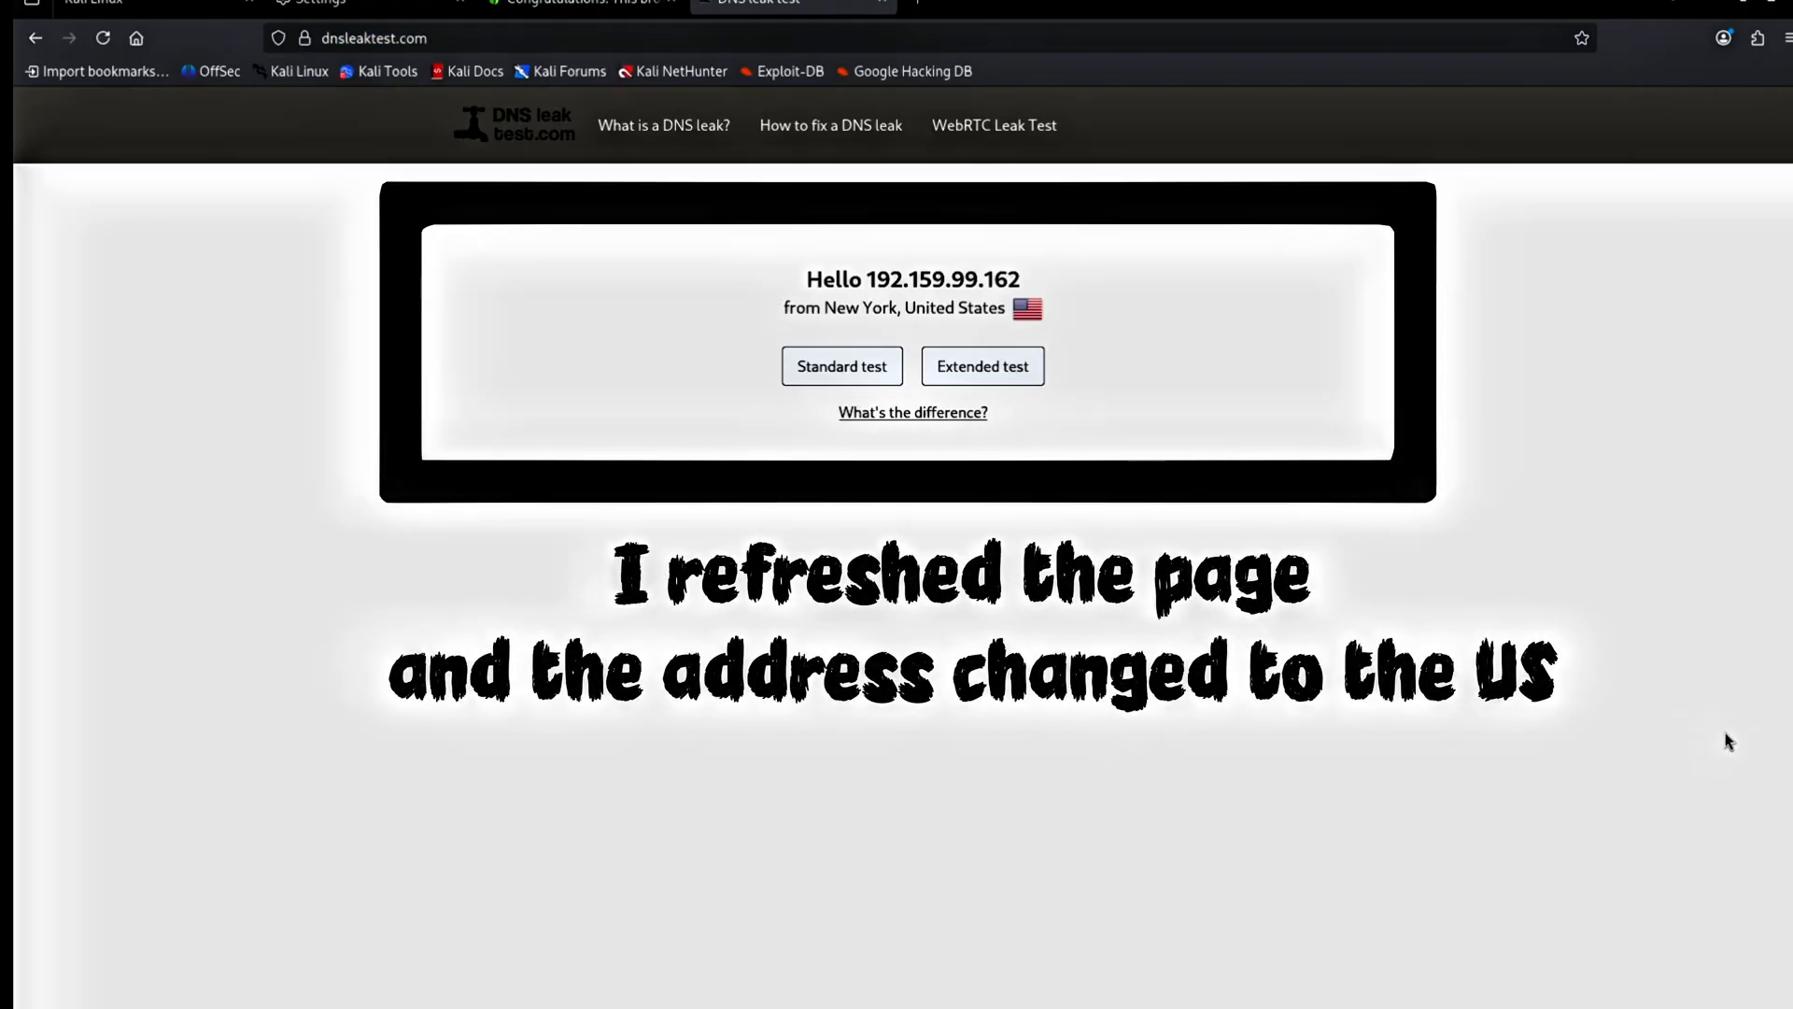
{"action": "left_click", "coordinate": [103, 37]}
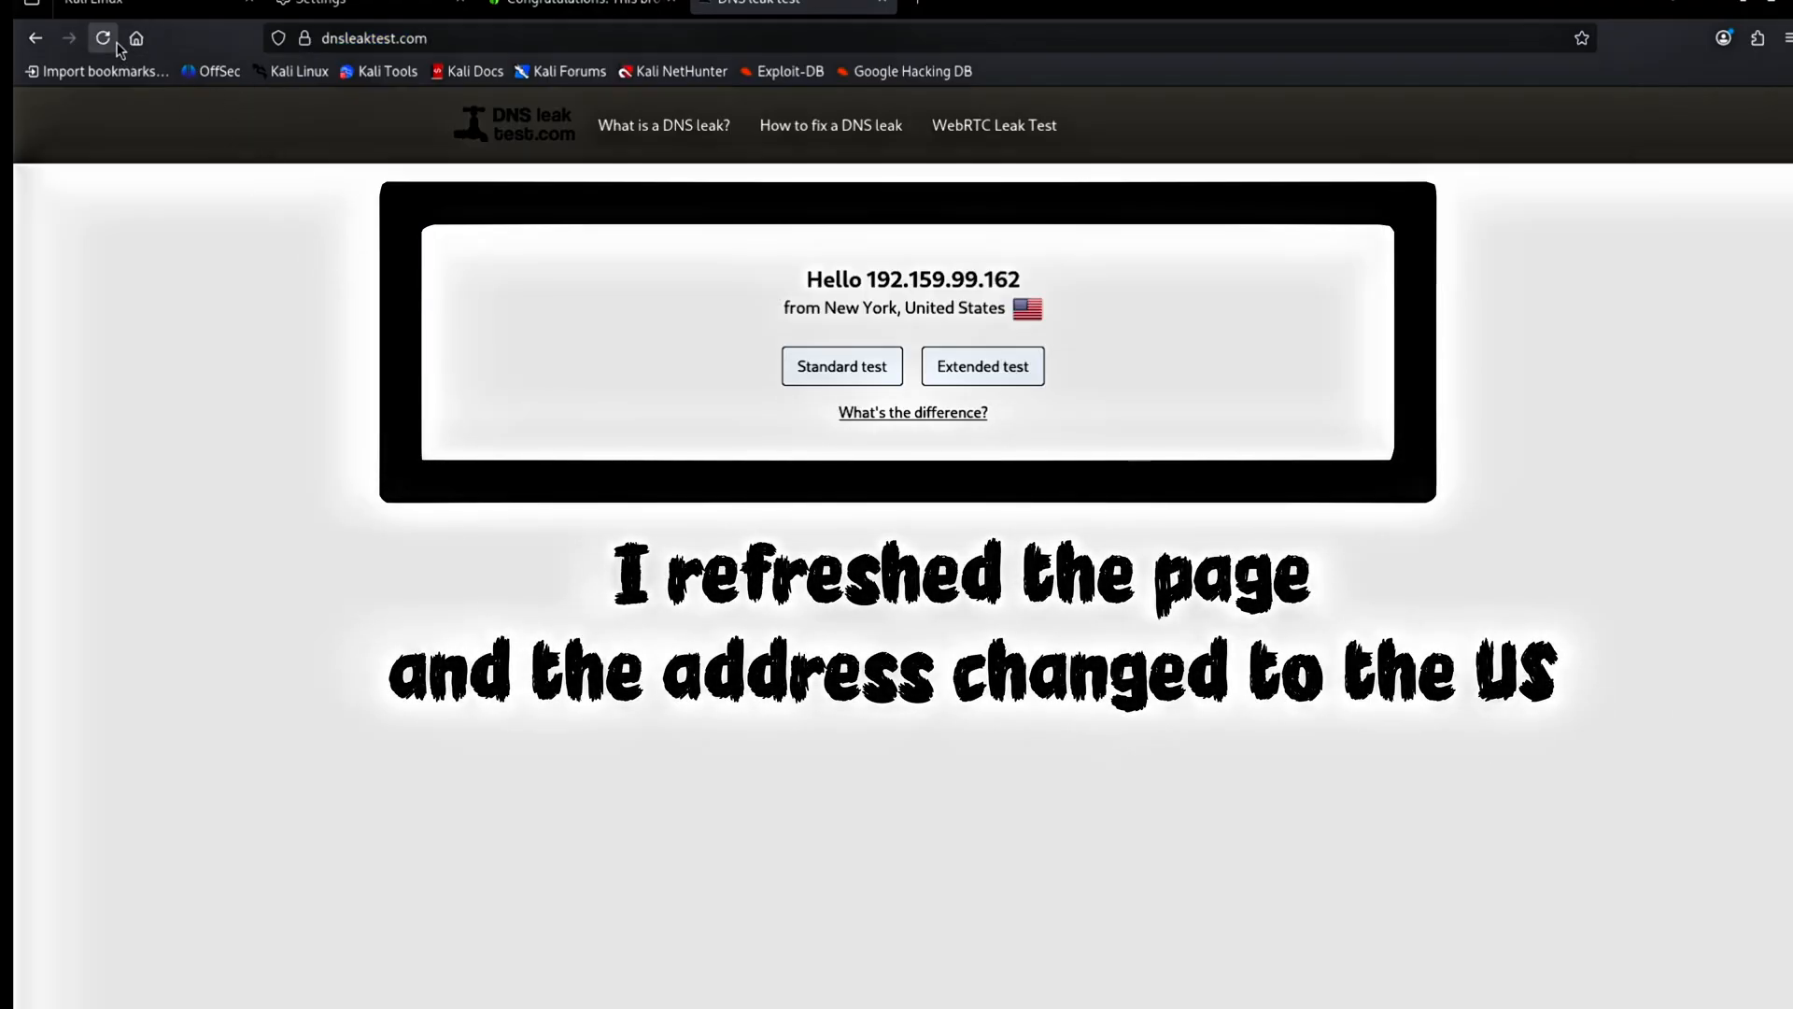
{"action": "left_click", "coordinate": [102, 37]}
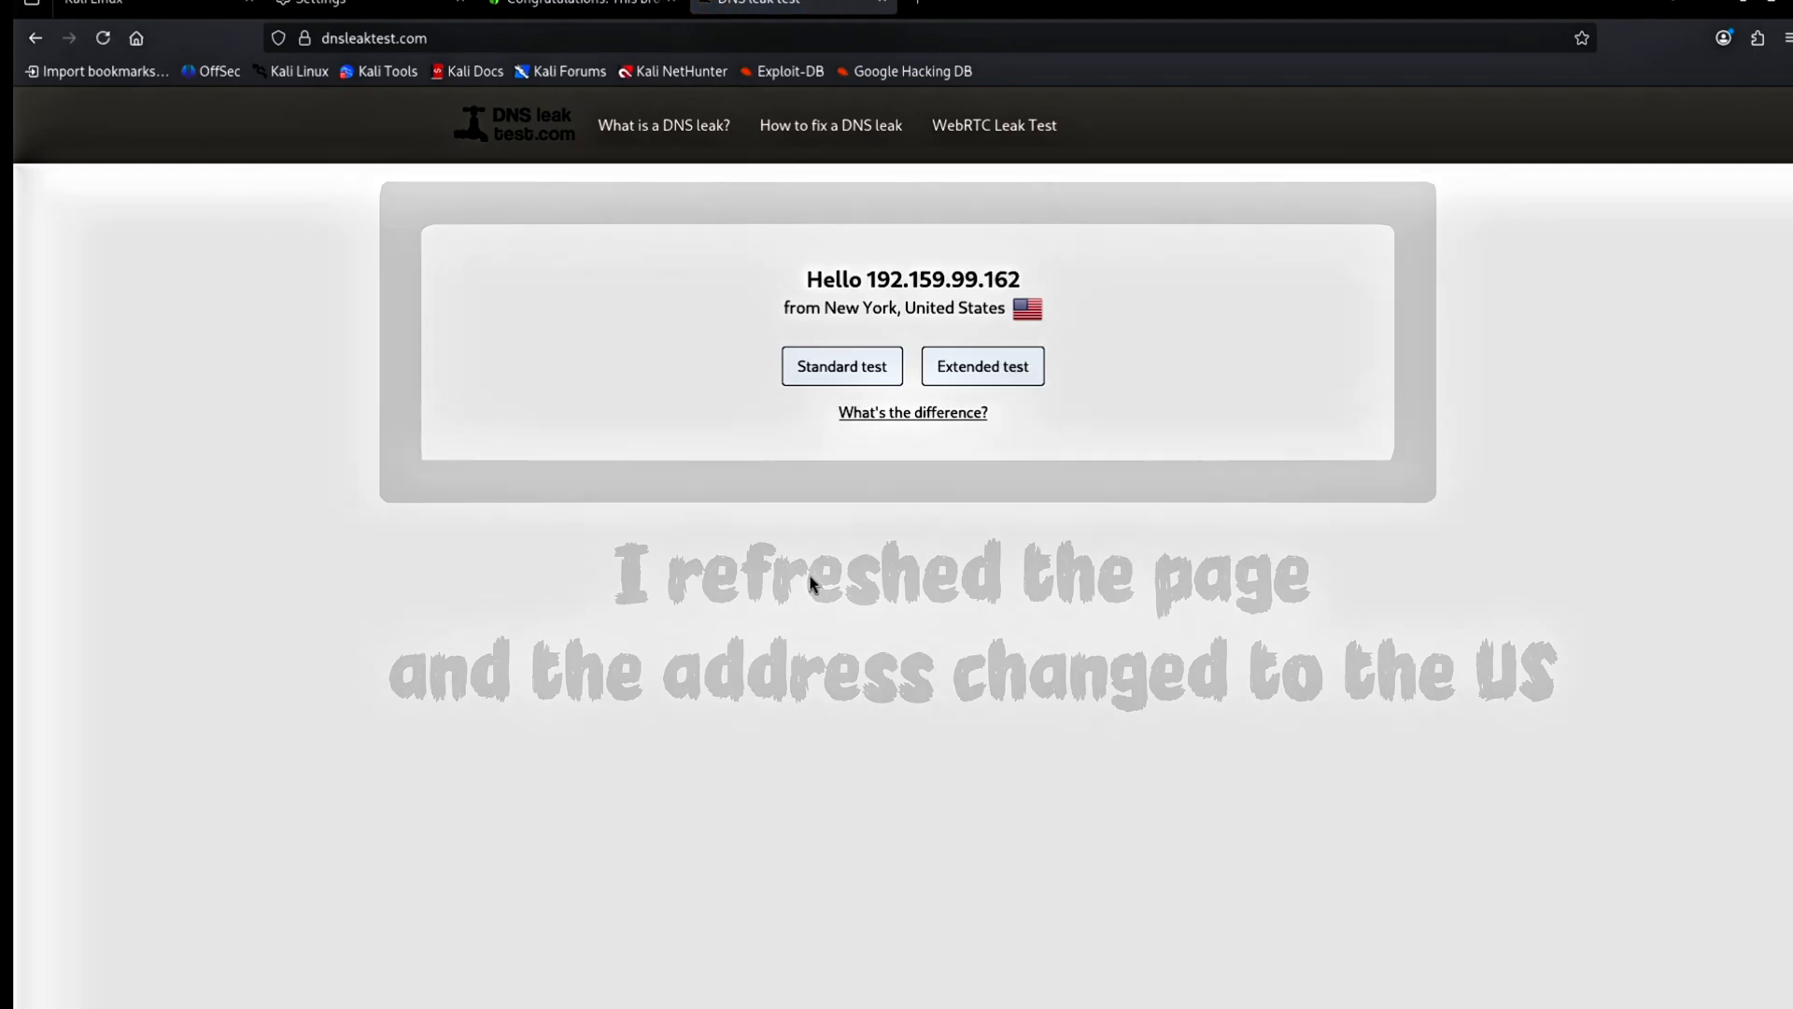